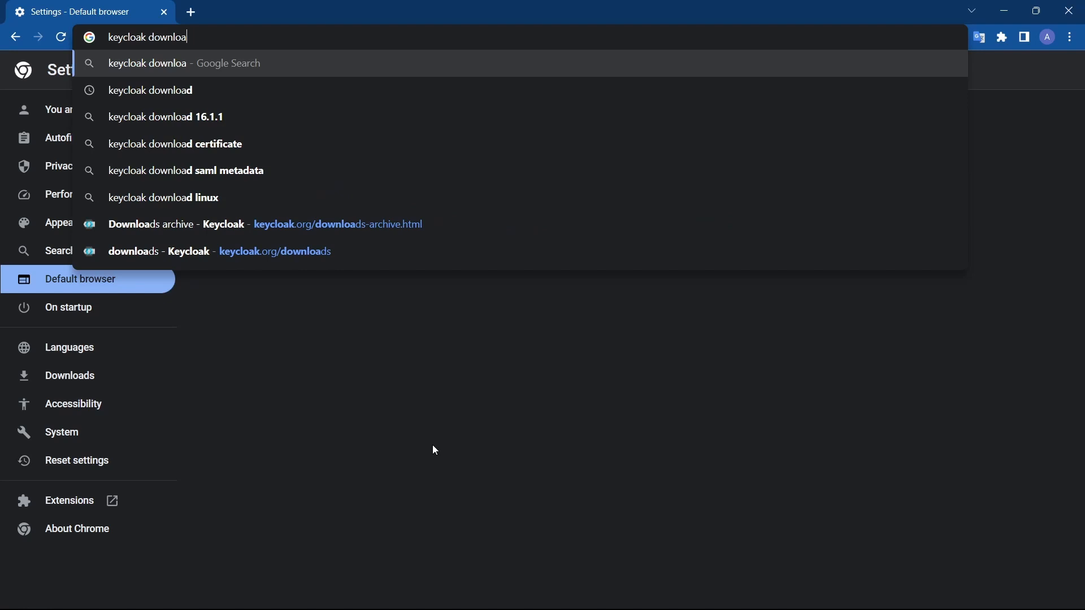
# - Search Google for 'keycloak download' and open the Keycloak 21.0.2 downloads page
pyautogui.click(151, 90)
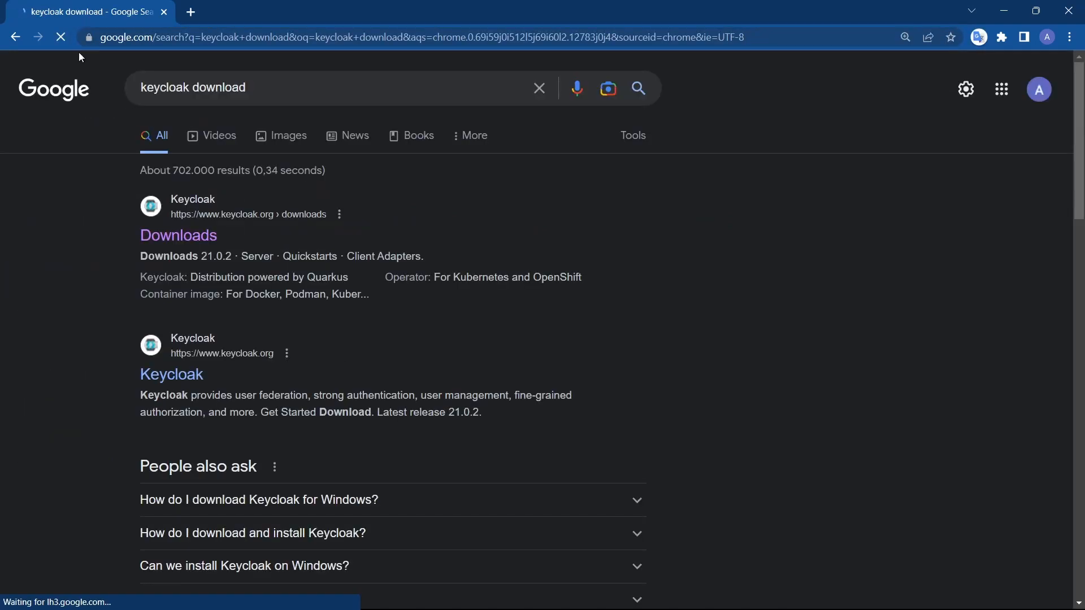
pyautogui.click(178, 235)
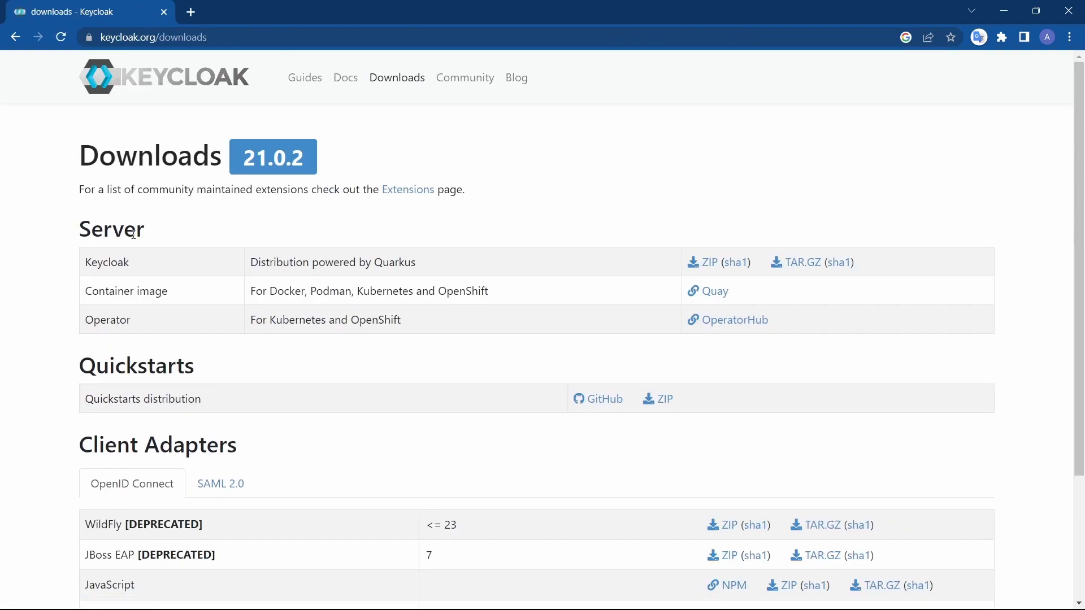
pyautogui.doubleClick(149, 156)
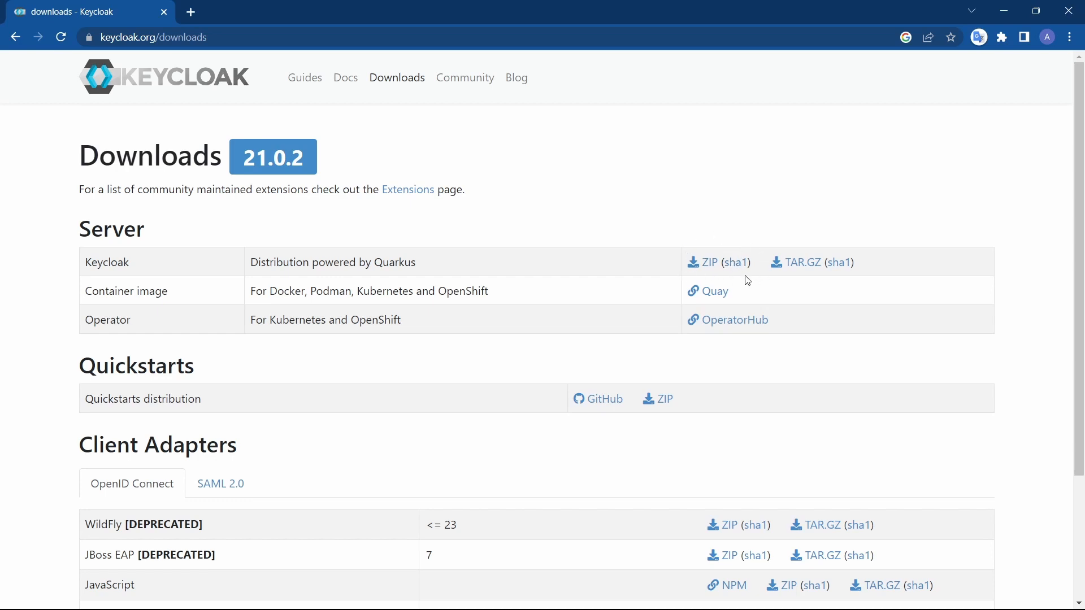
pyautogui.moveTo(521, 277)
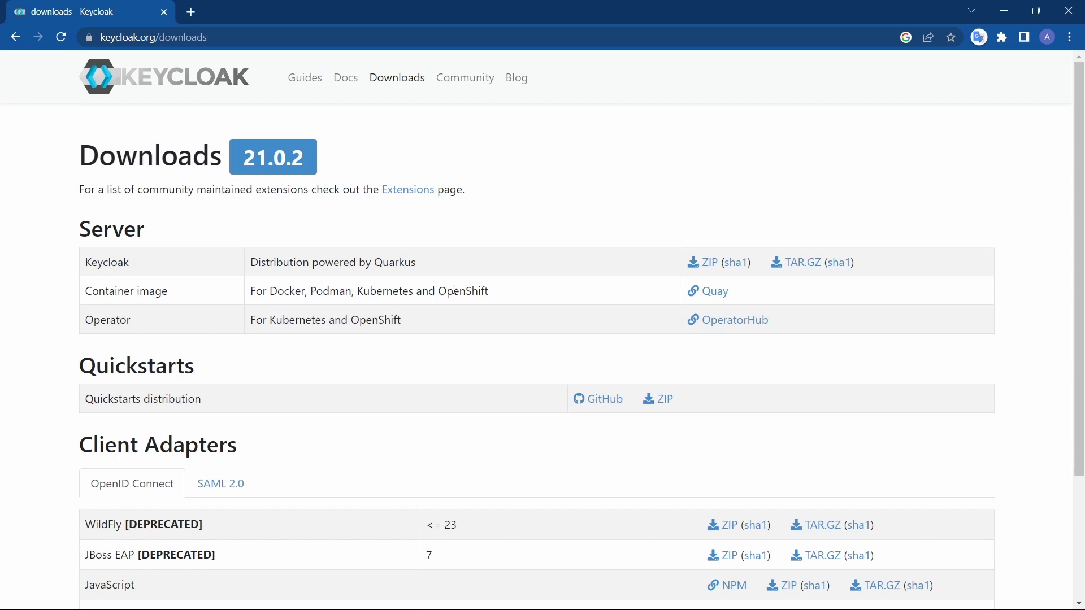
pyautogui.moveTo(594, 204)
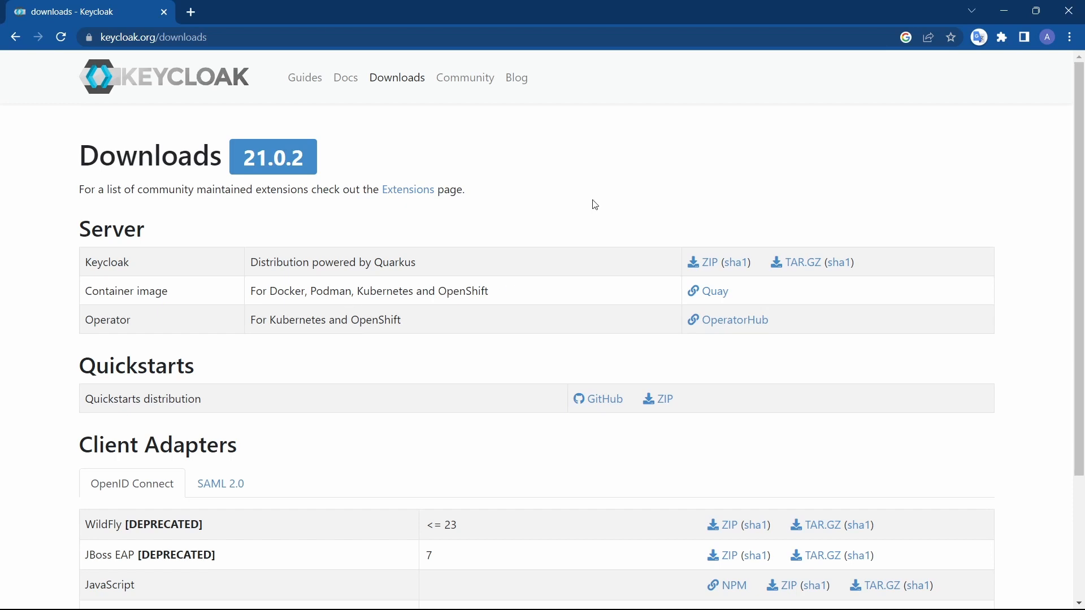
pyautogui.moveTo(573, 229)
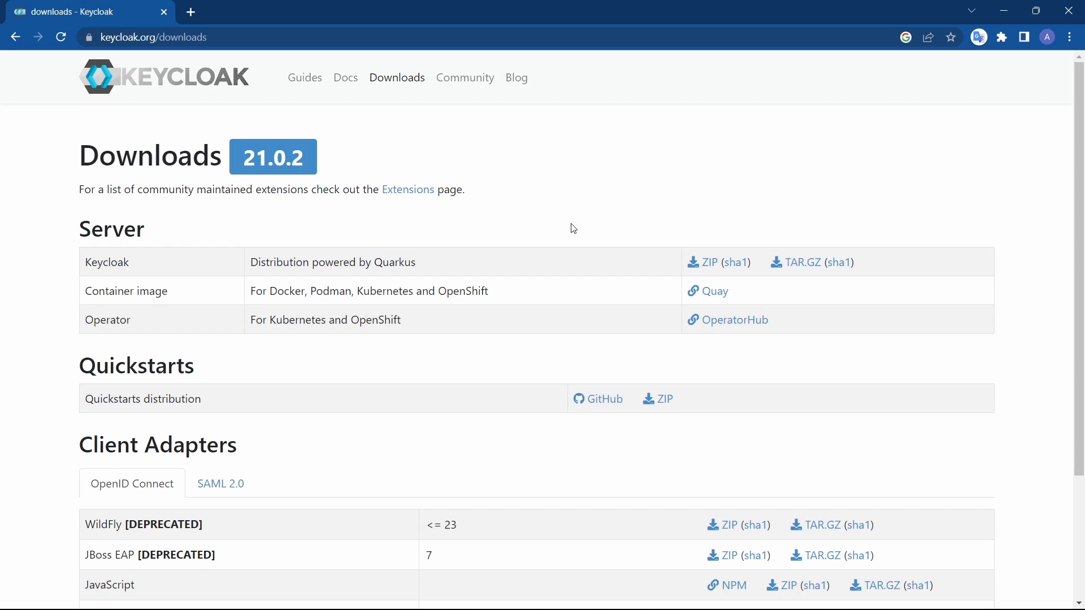
pyautogui.click(1001, 37)
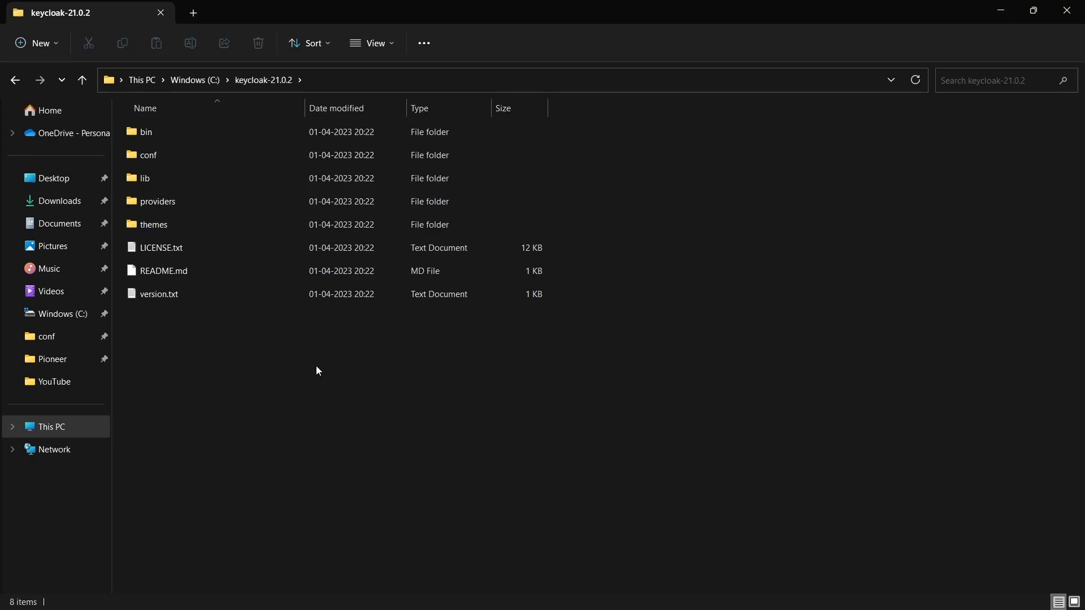
# - Open README.md from the C:\keycloak-21.0.2 folder in EmEditor
pyautogui.click(145, 131)
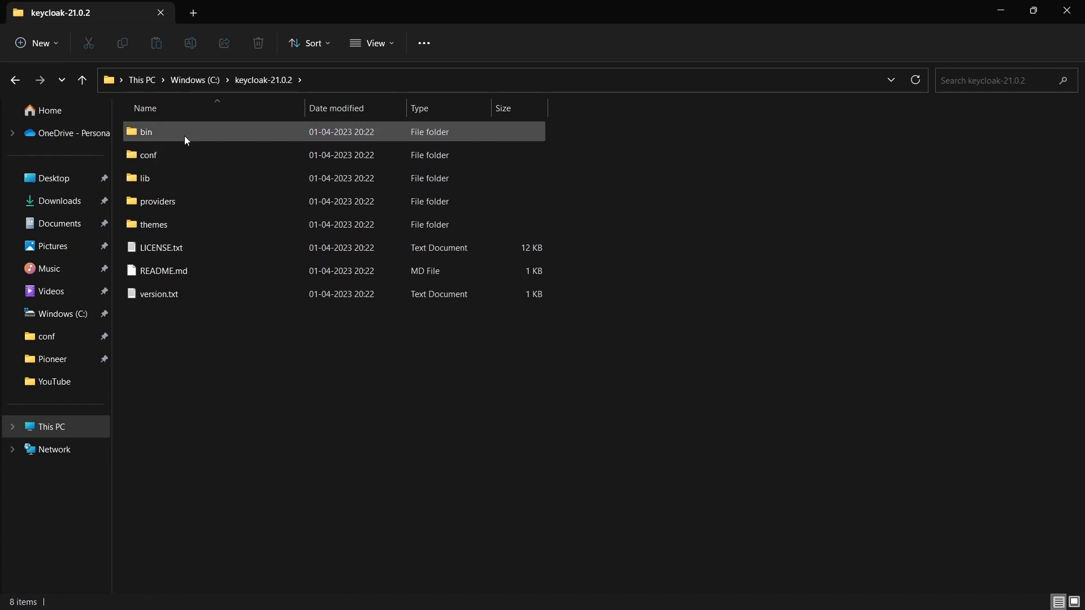
pyautogui.click(241, 344)
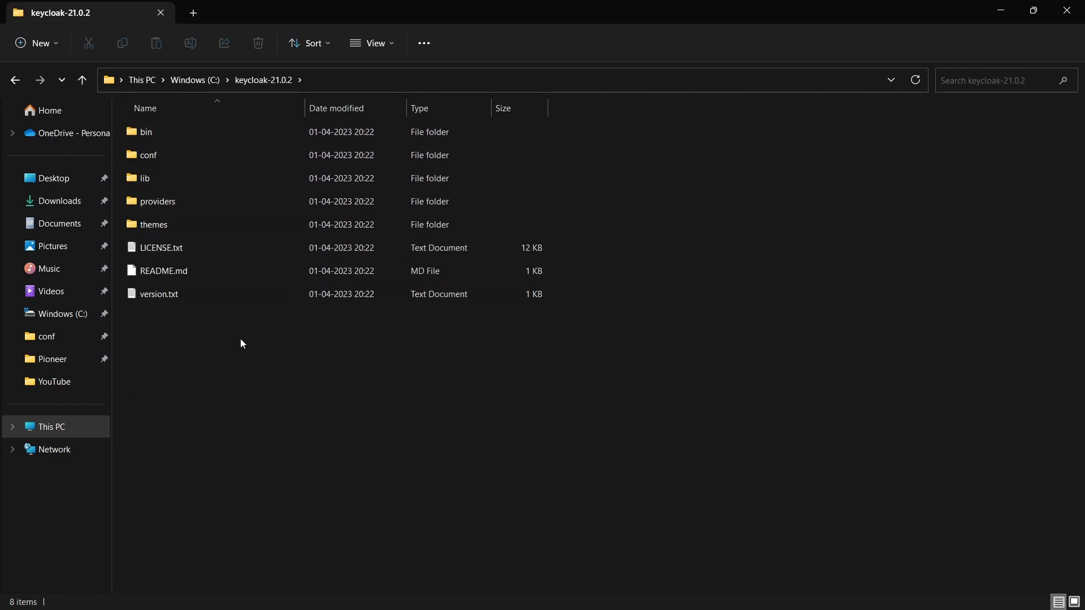
pyautogui.moveTo(198, 135)
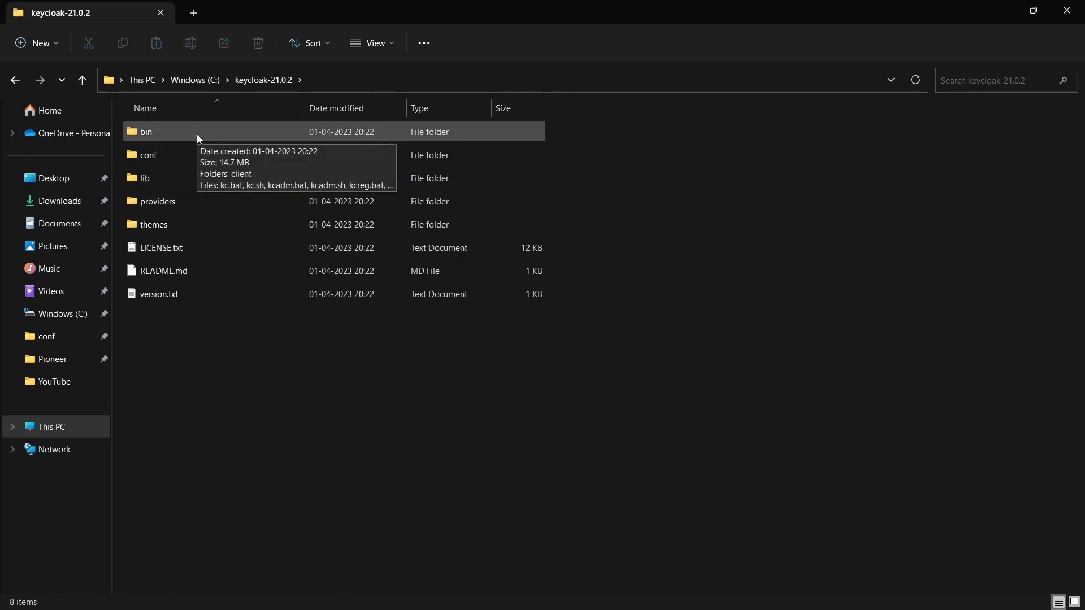
pyautogui.doubleClick(145, 132)
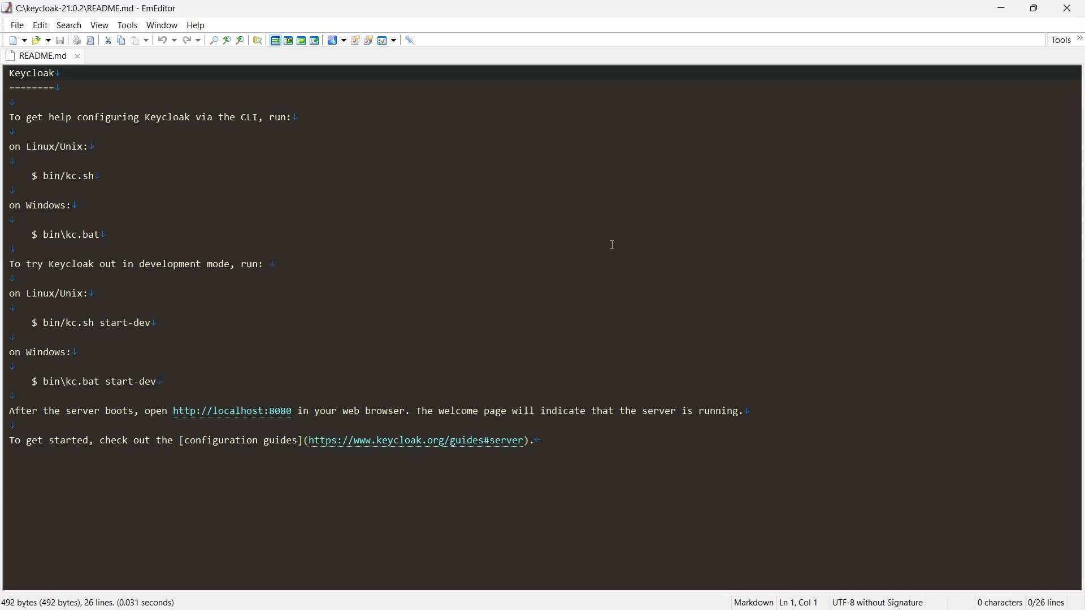
pyautogui.moveTo(46, 388)
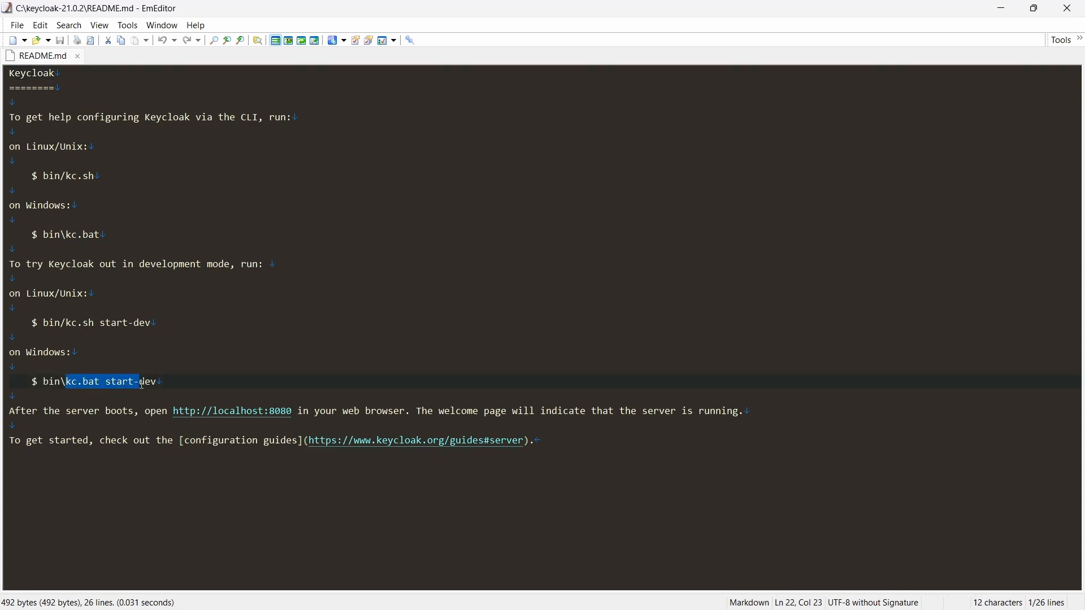
# - Append --db=dev-file to the Windows bin\kc.bat start-dev line, then remove it again
pyautogui.click(69, 381)
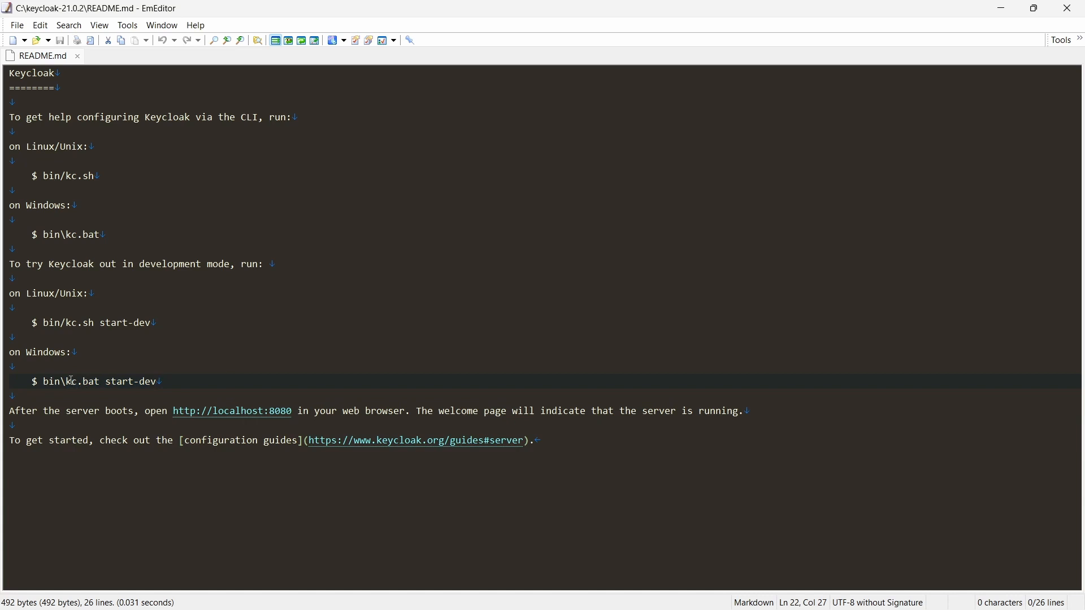
pyautogui.doubleClick(81, 381)
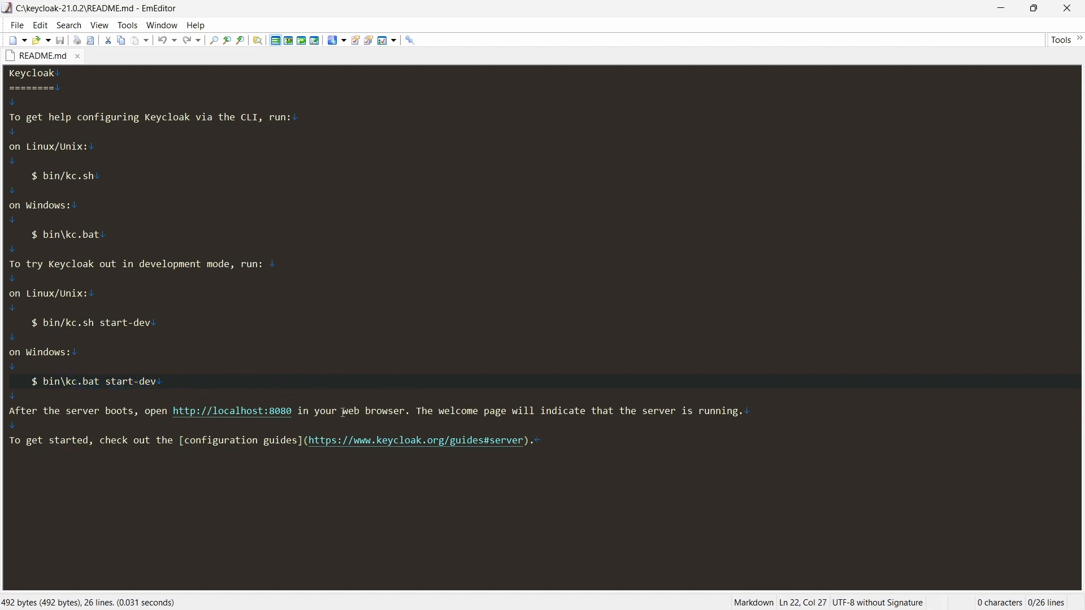
pyautogui.write('--')
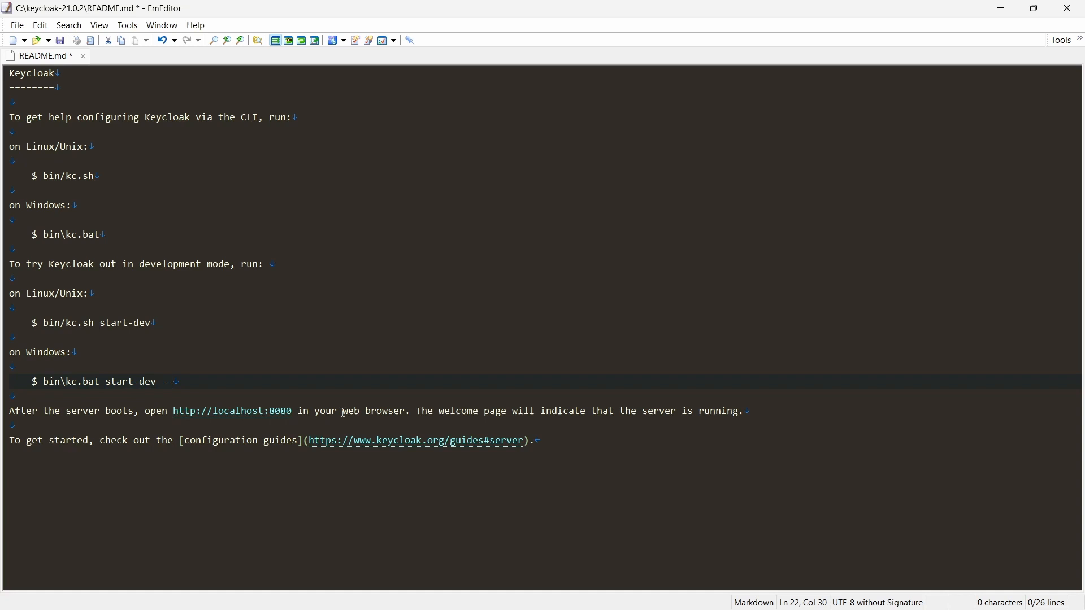
pyautogui.write('db=')
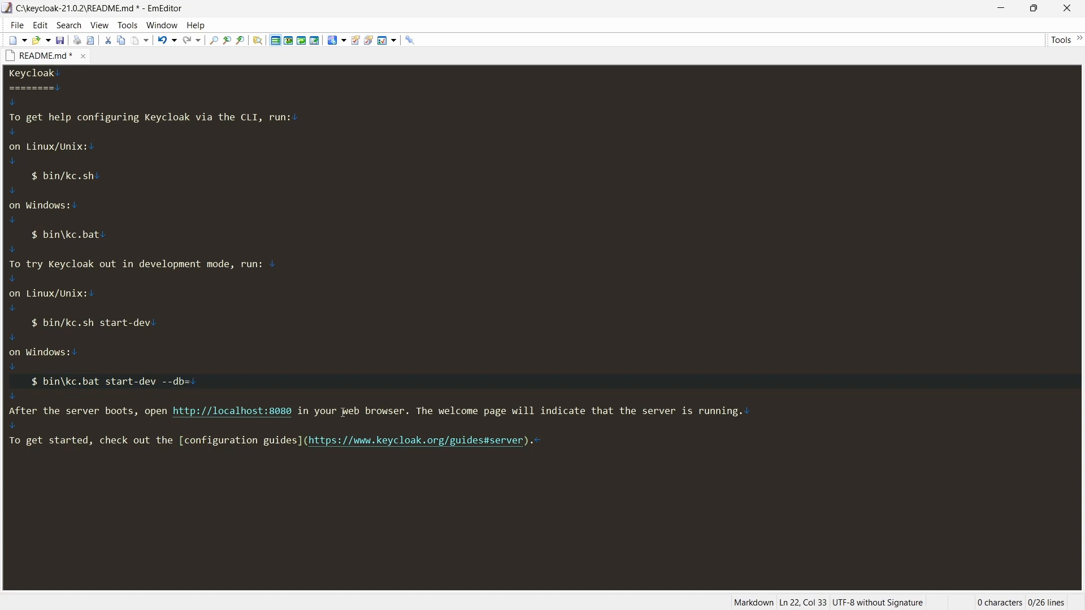
pyautogui.write('dev-file')
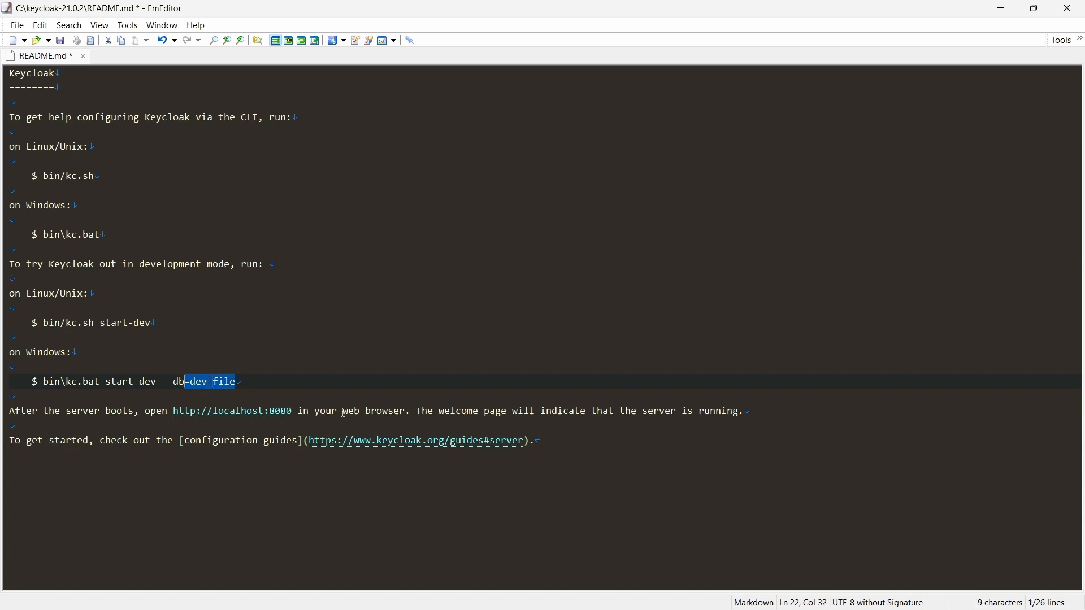
pyautogui.press('Delete')
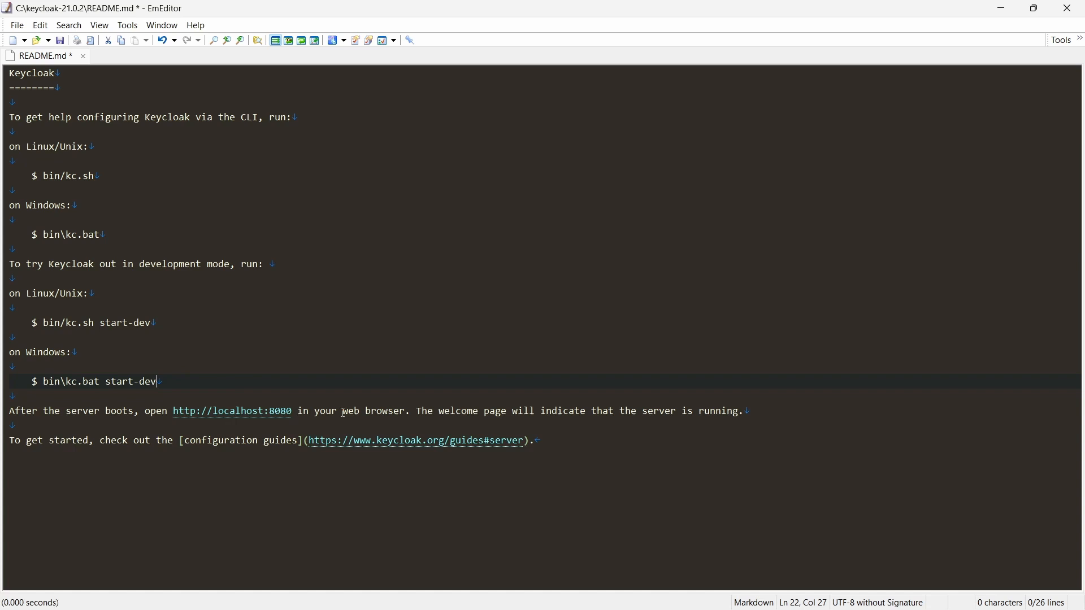
pyautogui.moveTo(365, 447)
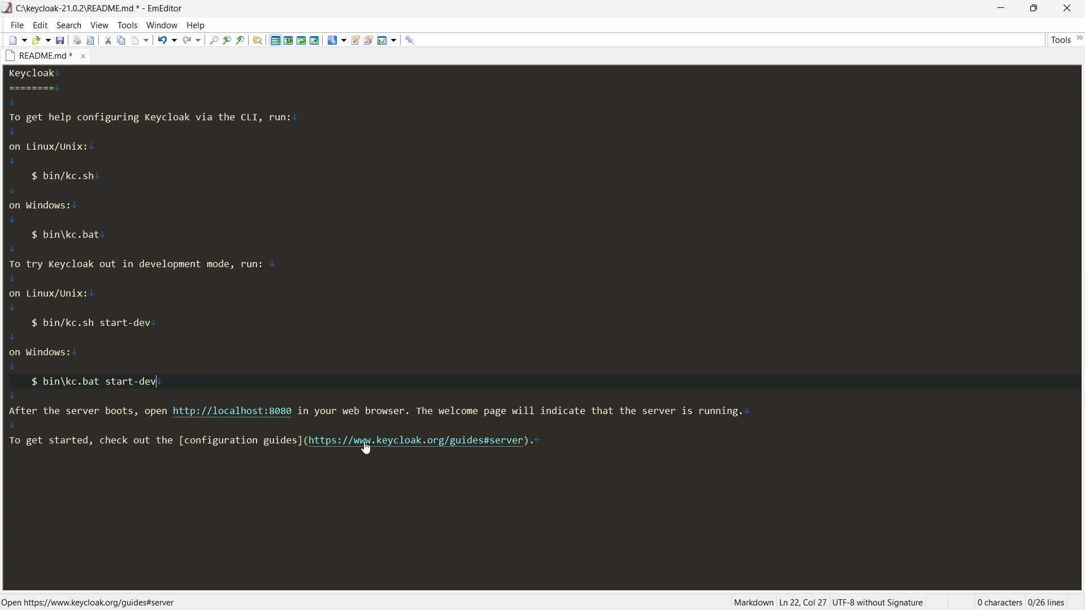
pyautogui.moveTo(365, 382)
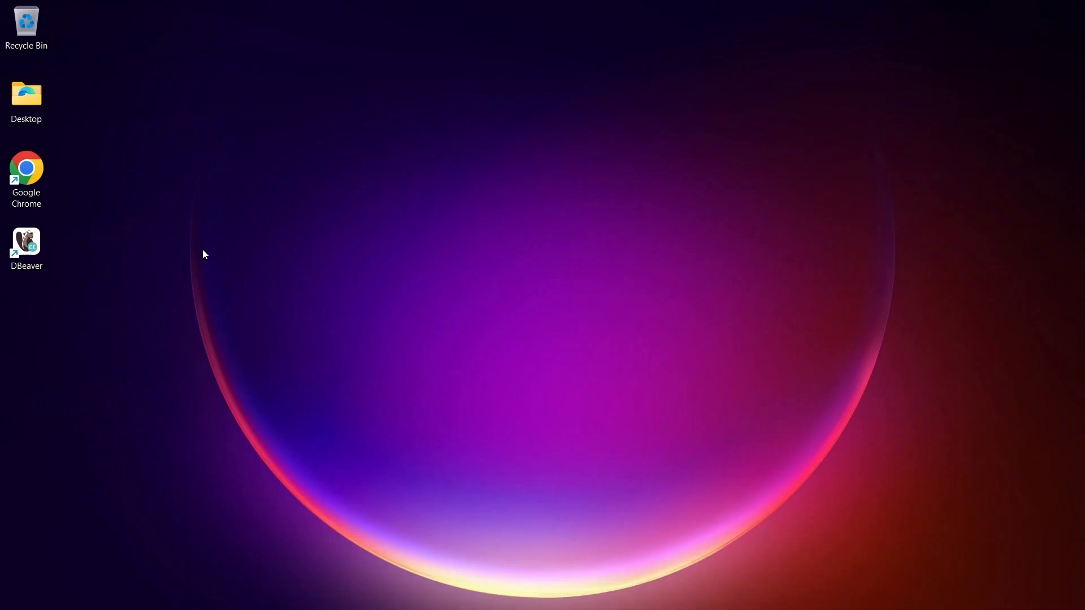
# - Launch DBeaver, expand project_db's Databases folder and open its context menu
pyautogui.doubleClick(25, 240)
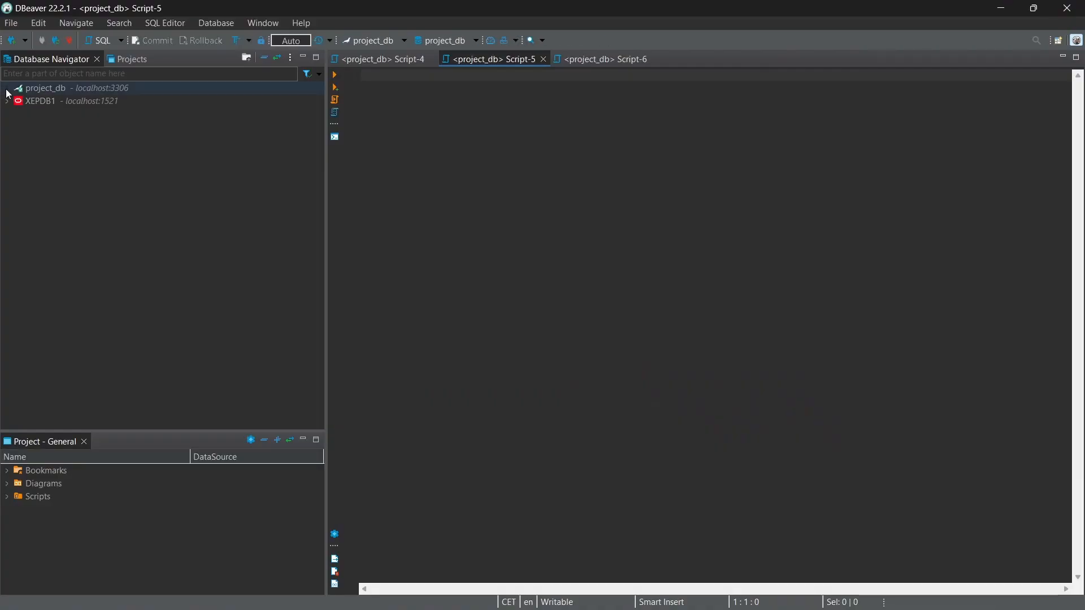
pyautogui.click(7, 88)
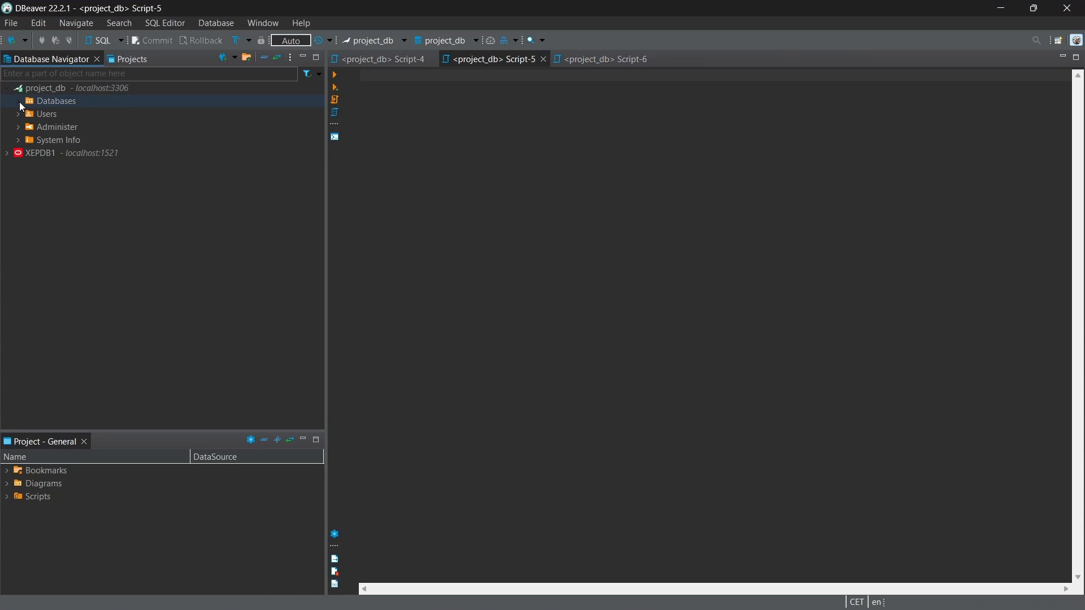
pyautogui.click(19, 101)
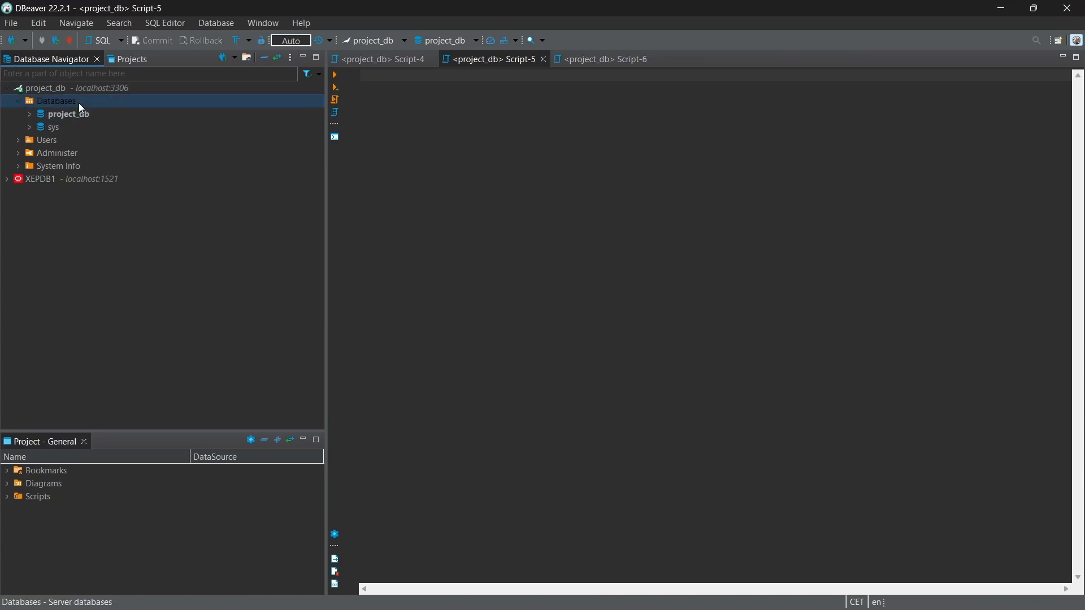
pyautogui.rightClick(55, 101)
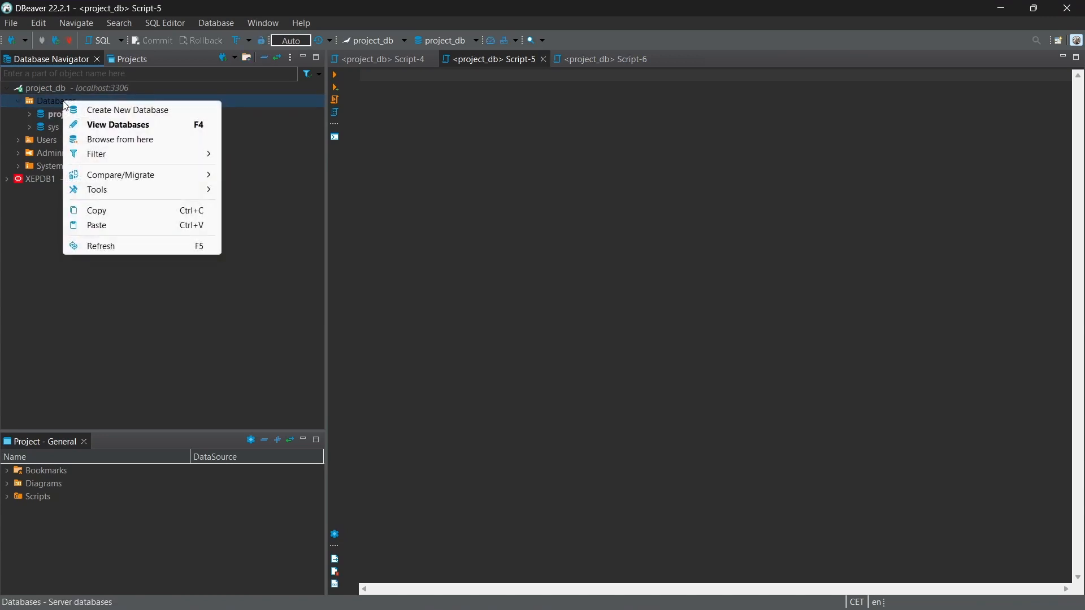
# - Create the keycloak database with the utf8mb4 charset
pyautogui.click(128, 110)
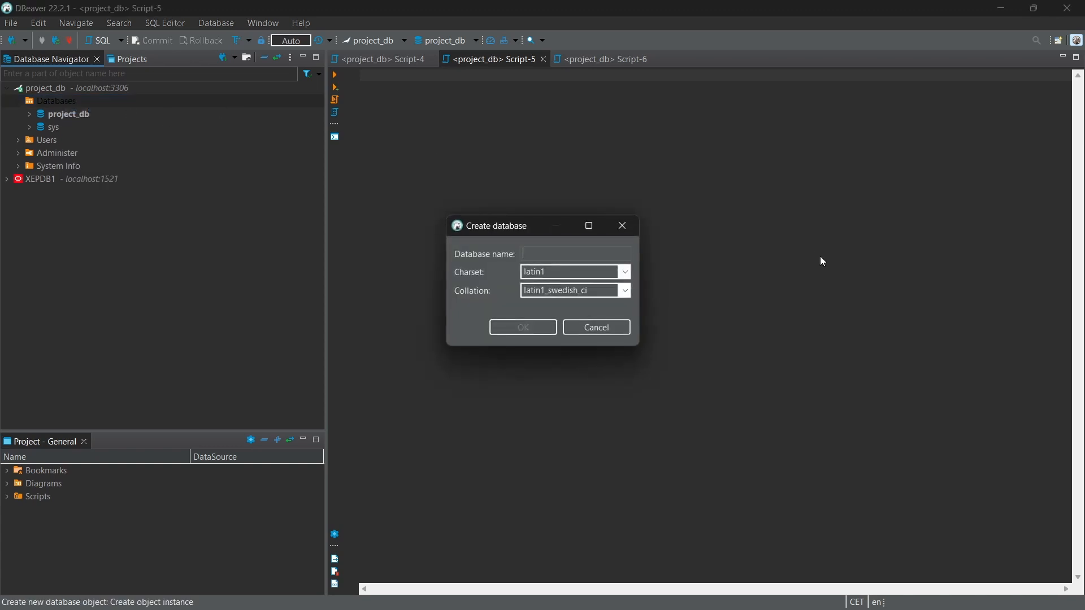
pyautogui.write('keycloak')
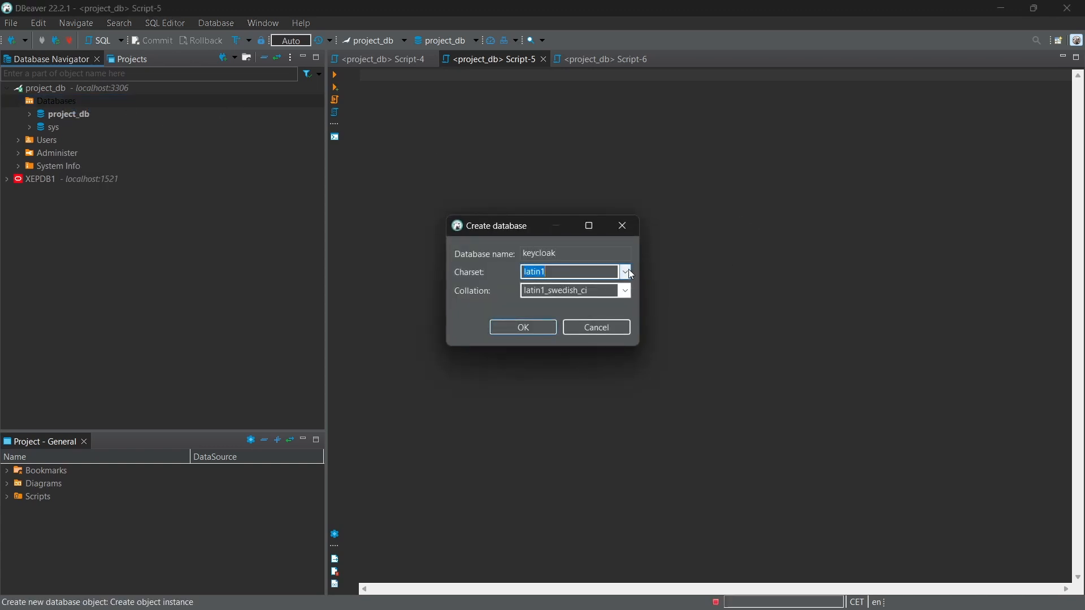
pyautogui.click(623, 272)
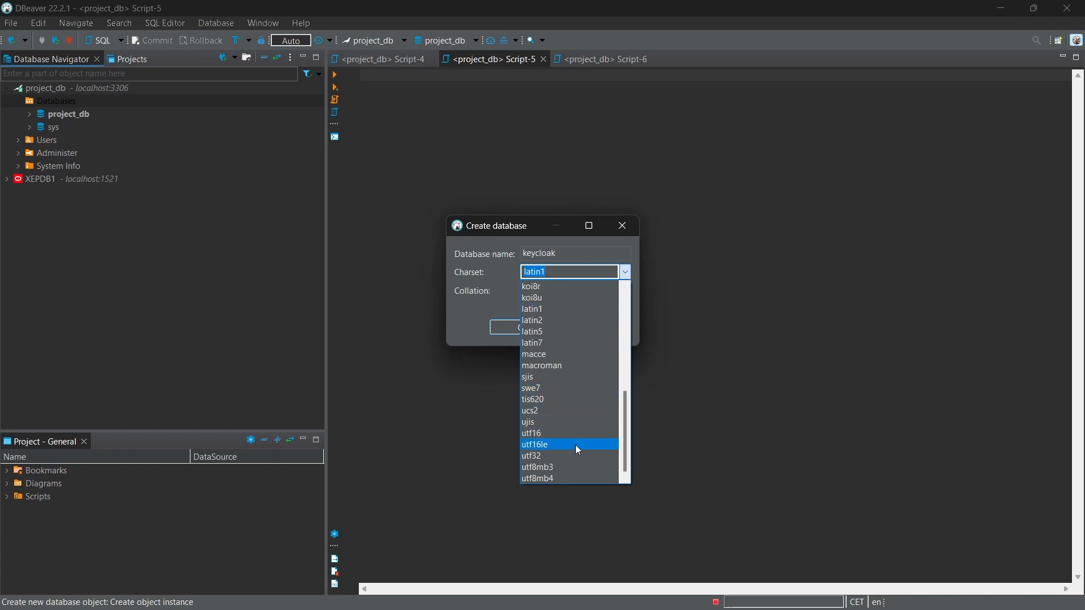
pyautogui.click(538, 478)
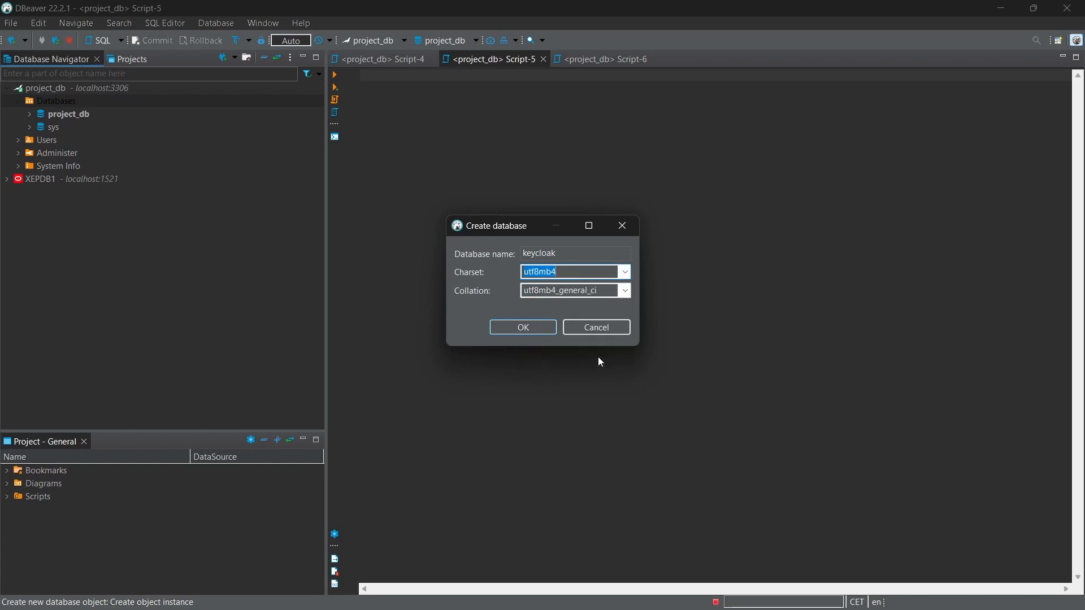
pyautogui.rightClick(46, 153)
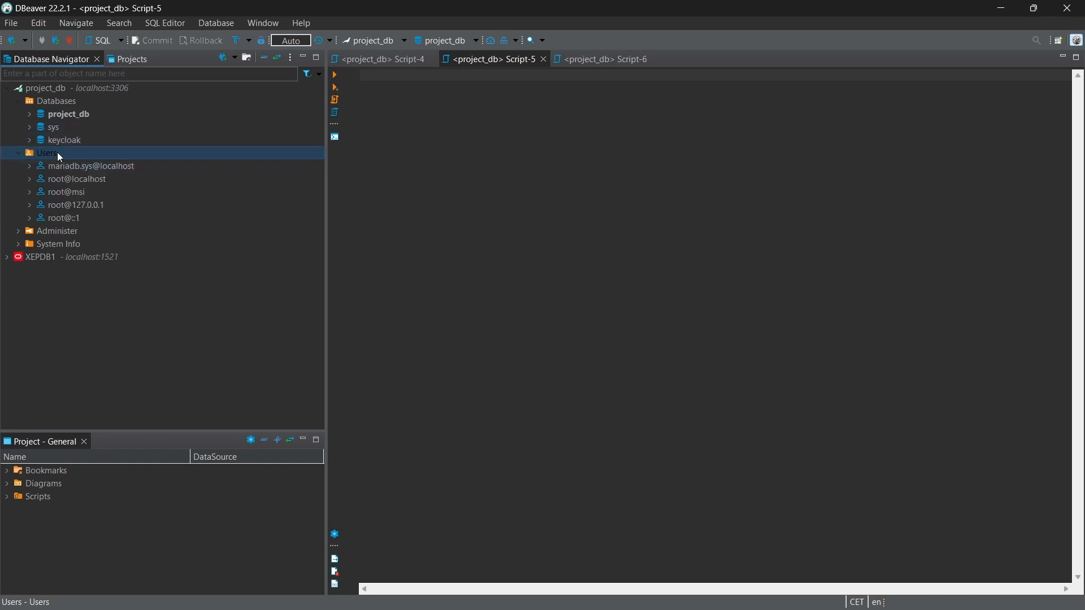
# - Add user kcUser@% with all global, schema and table privileges, and save it
pyautogui.rightClick(47, 153)
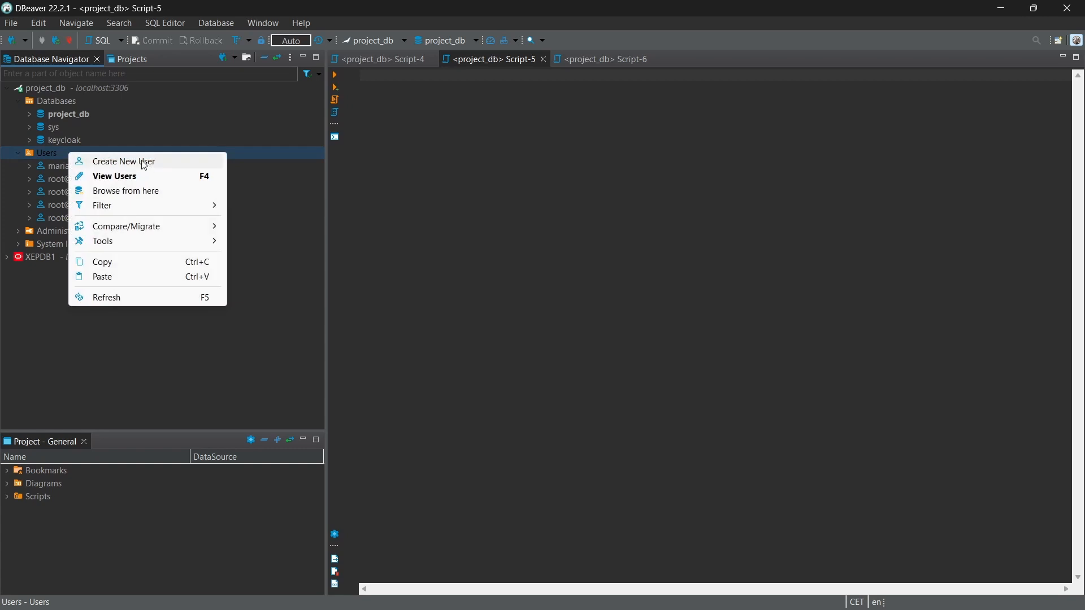
pyautogui.click(123, 161)
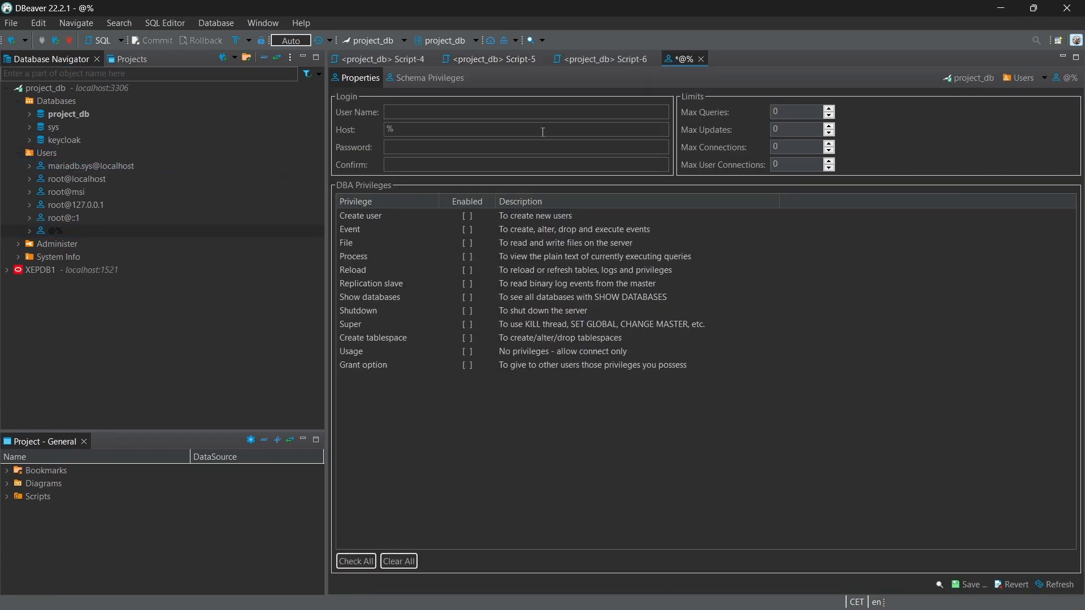
pyautogui.moveTo(427, 112)
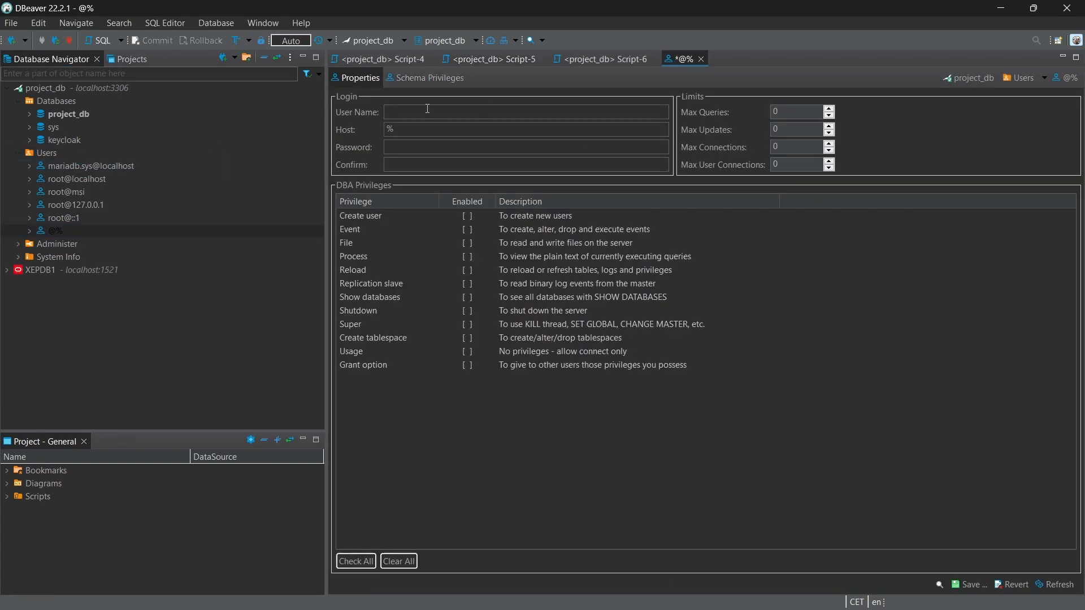
pyautogui.write('kcUser')
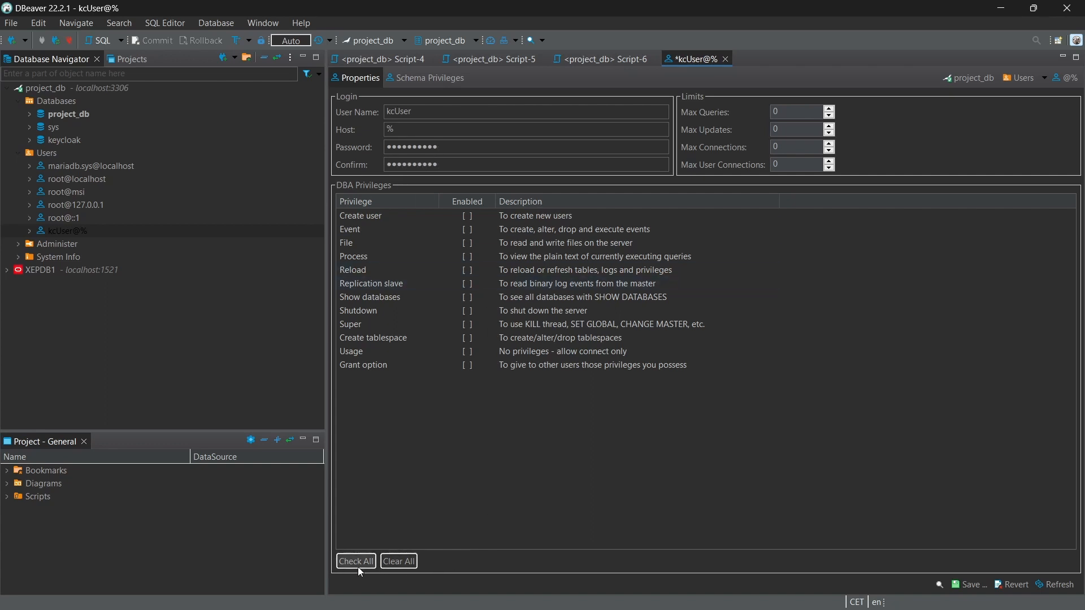
pyautogui.click(430, 77)
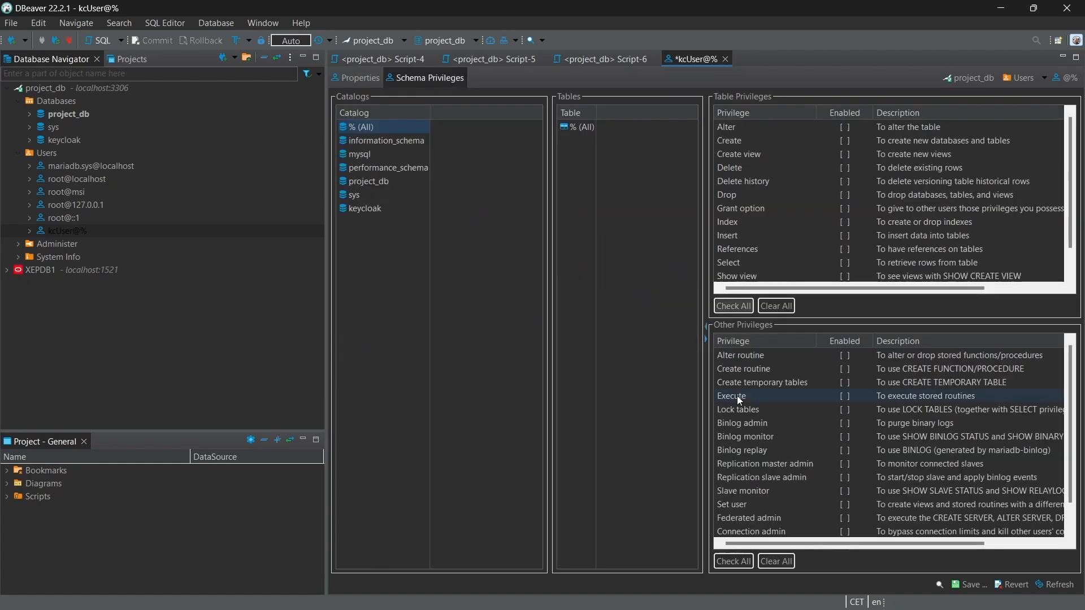
pyautogui.click(733, 561)
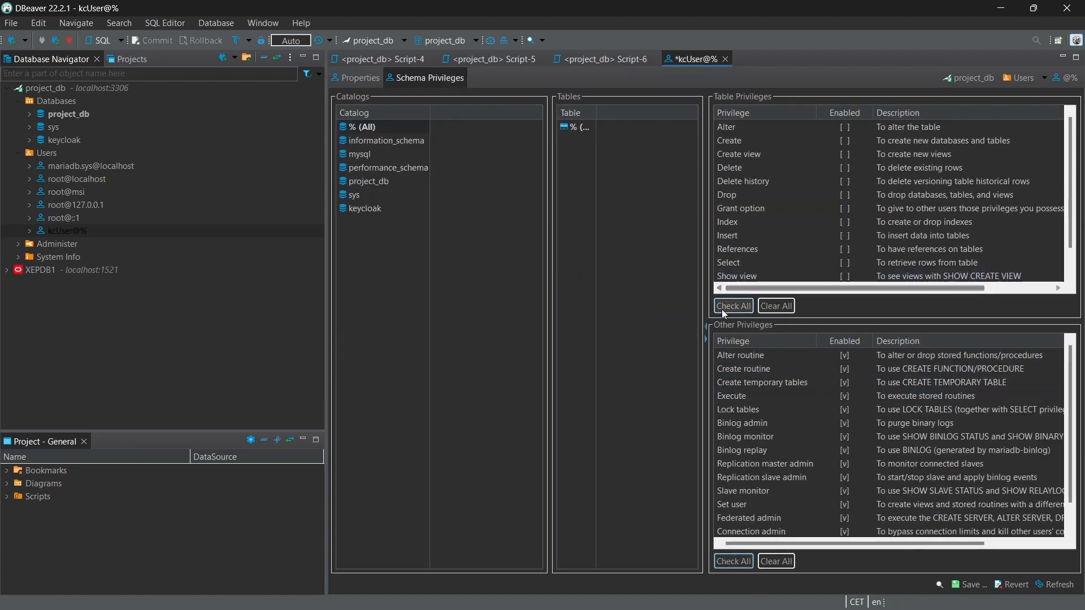
pyautogui.click(972, 585)
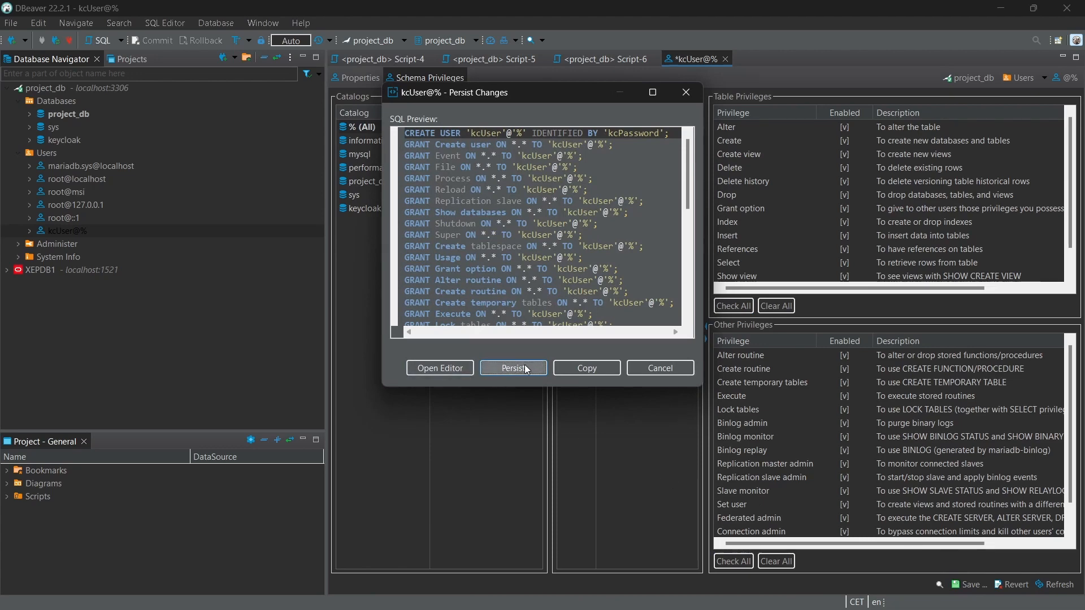
pyautogui.click(514, 368)
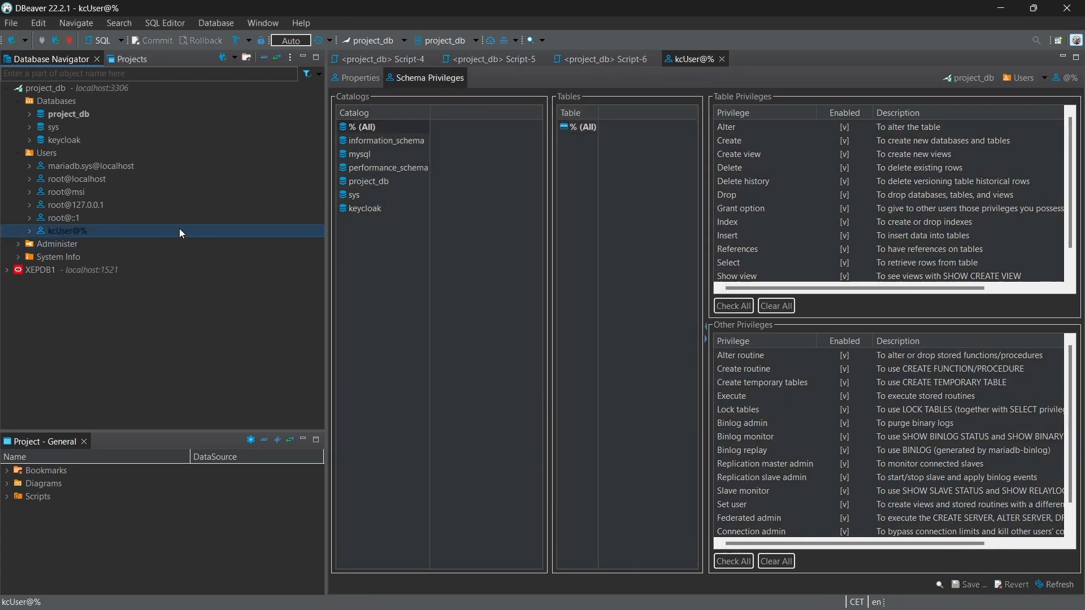
# - Open conf\keycloak.conf and change the db vendor from postgres to mariadb
pyautogui.press('alt+tab')
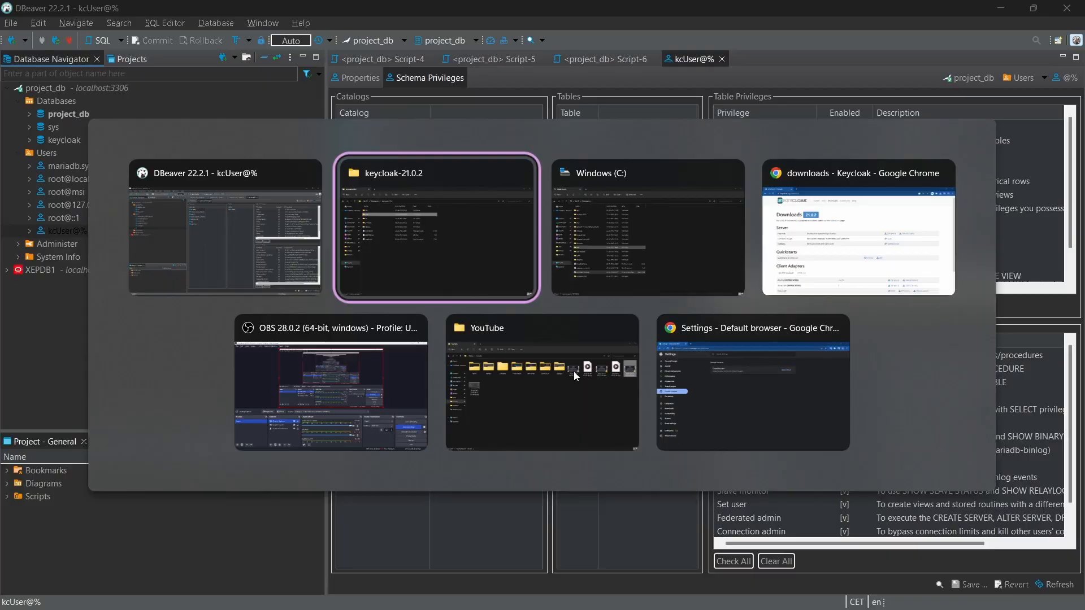
pyautogui.click(436, 229)
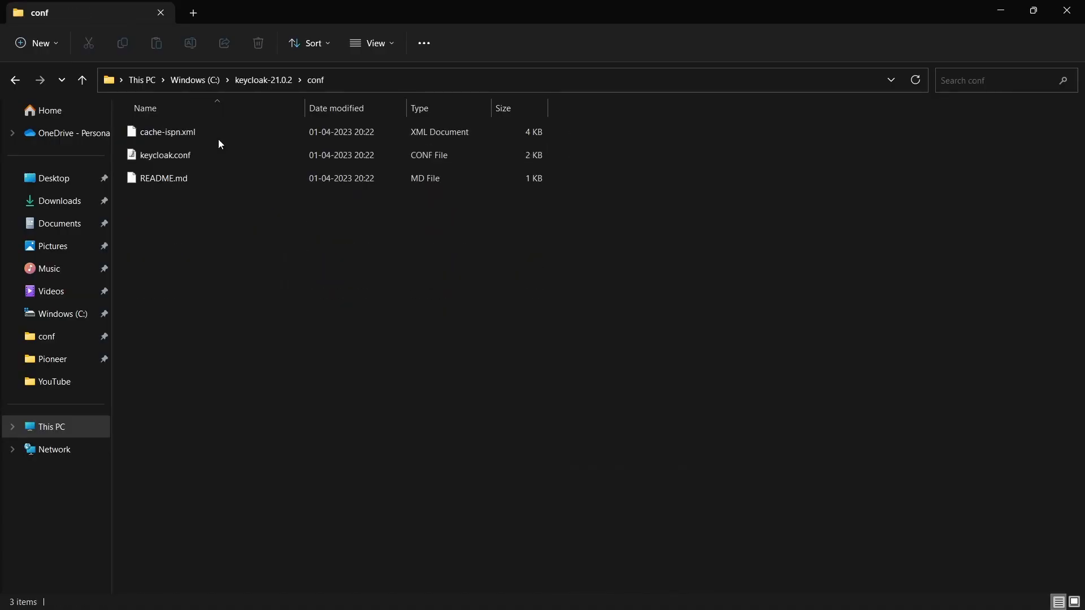
pyautogui.doubleClick(165, 154)
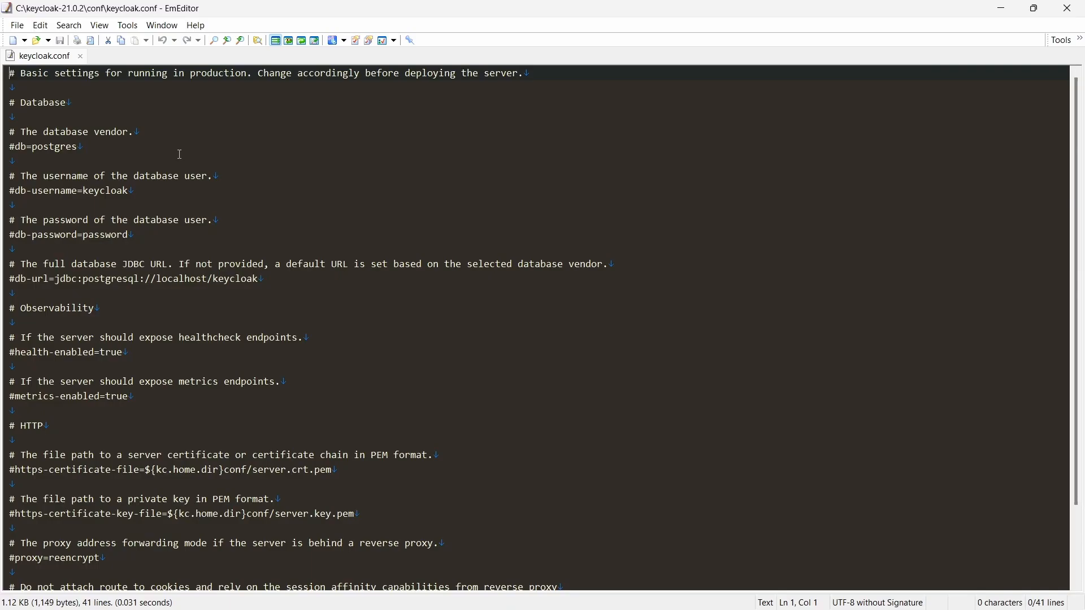
pyautogui.click(21, 146)
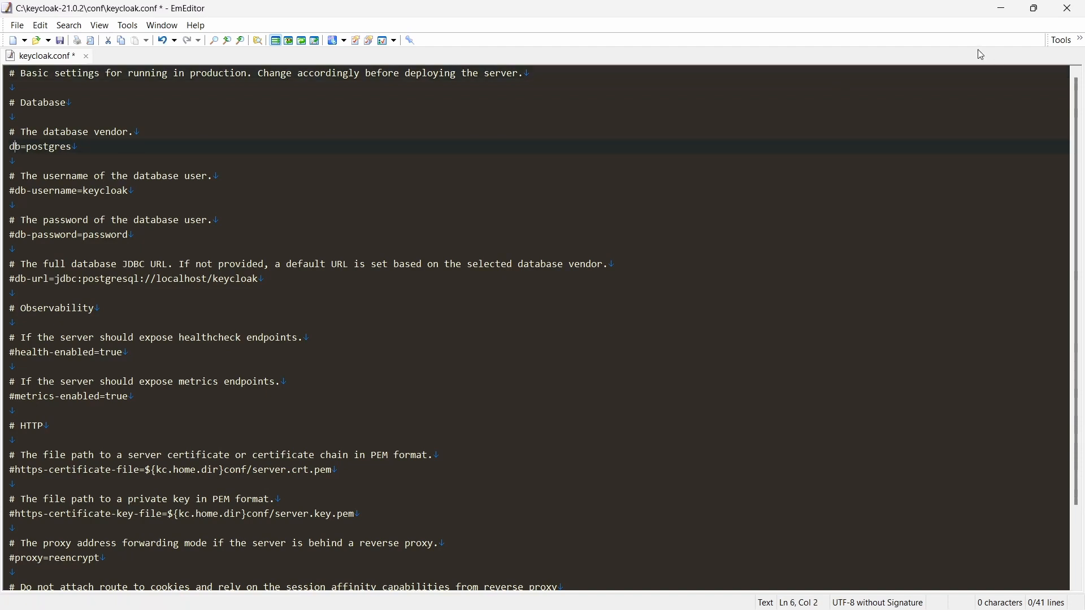
pyautogui.doubleClick(46, 145)
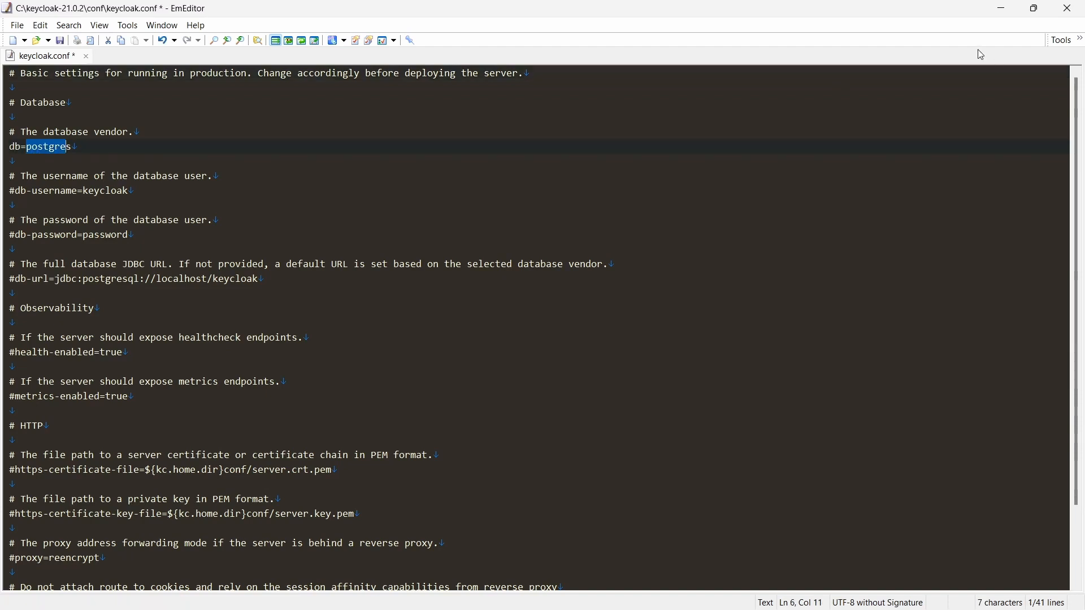
pyautogui.write('mariadb')
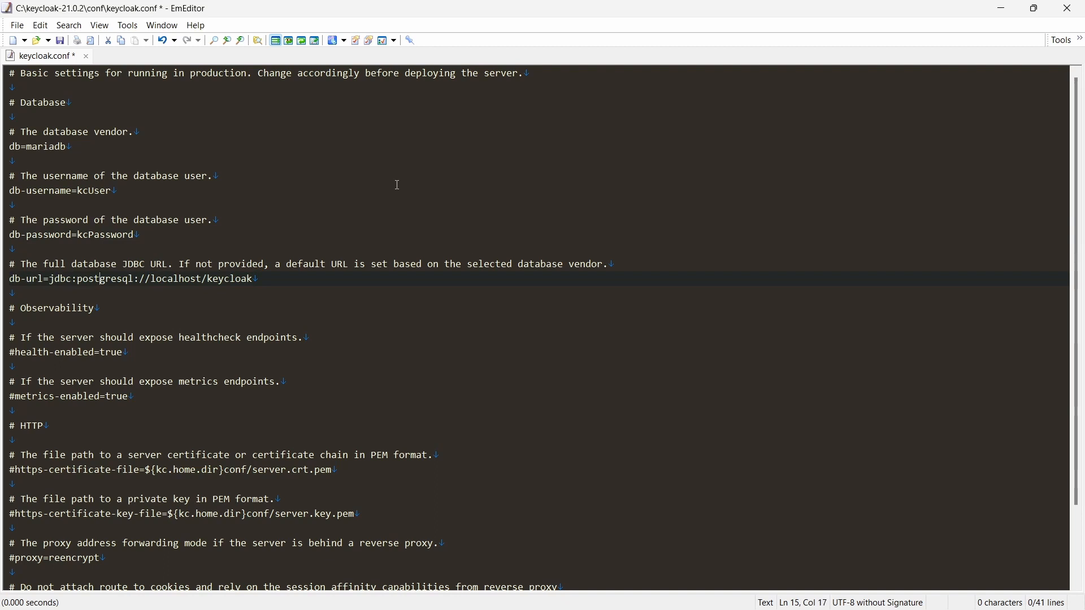
# - Point the JDBC URL to mariadb on port 3306 and add http-port=8081
pyautogui.write('mariadb')
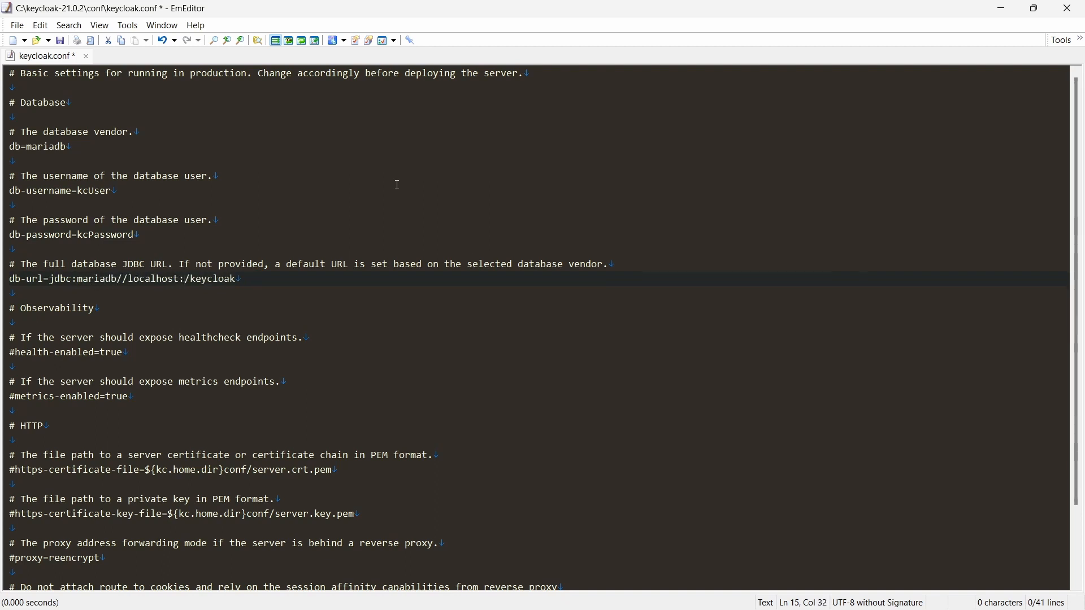
pyautogui.write('3306')
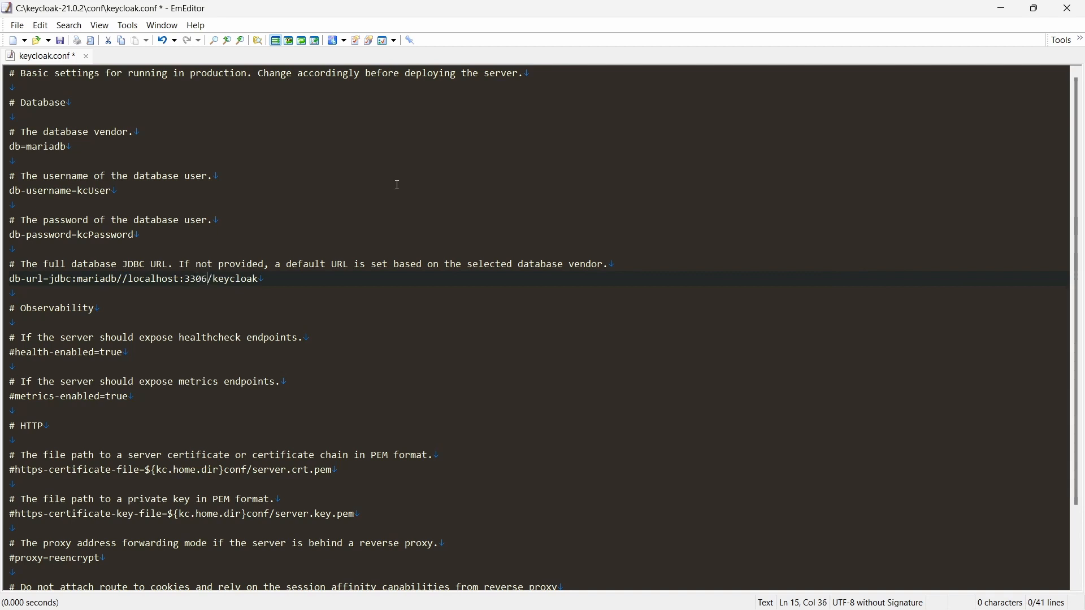
pyautogui.scroll(-3)
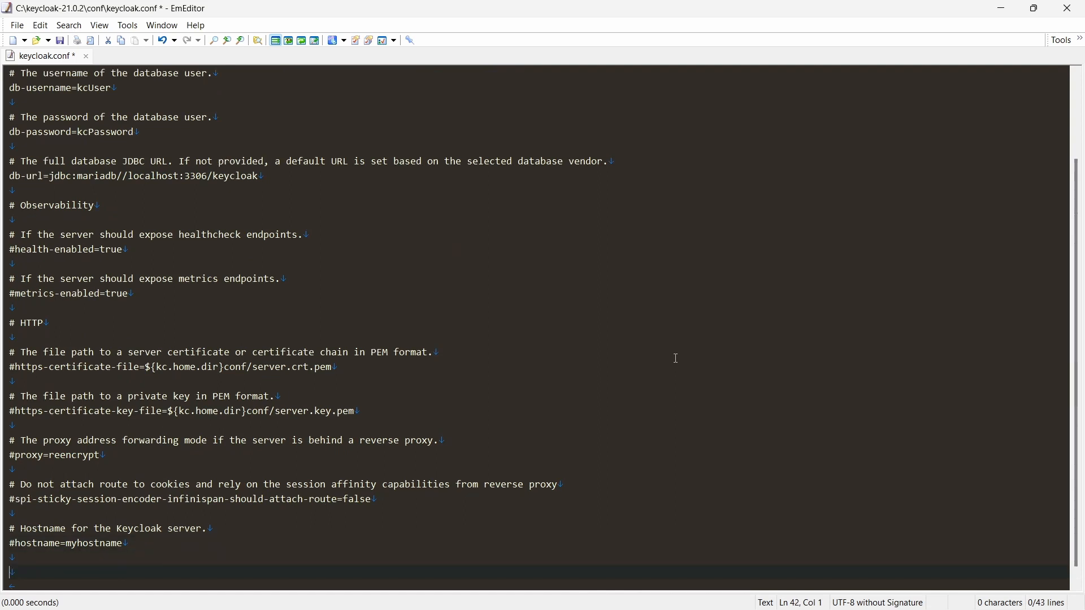
pyautogui.write('http')
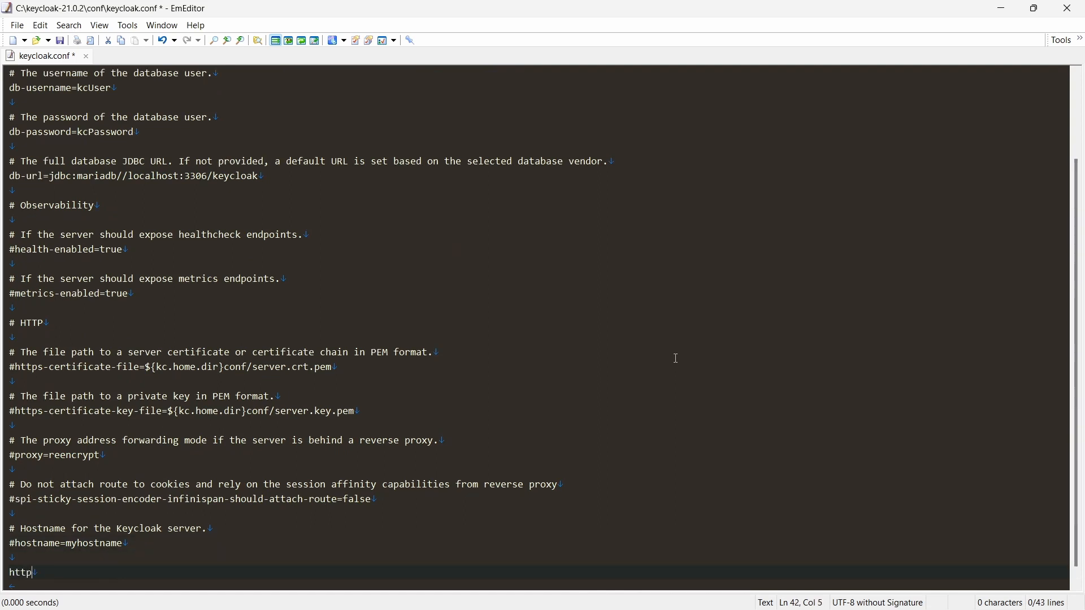
pyautogui.write('-po')
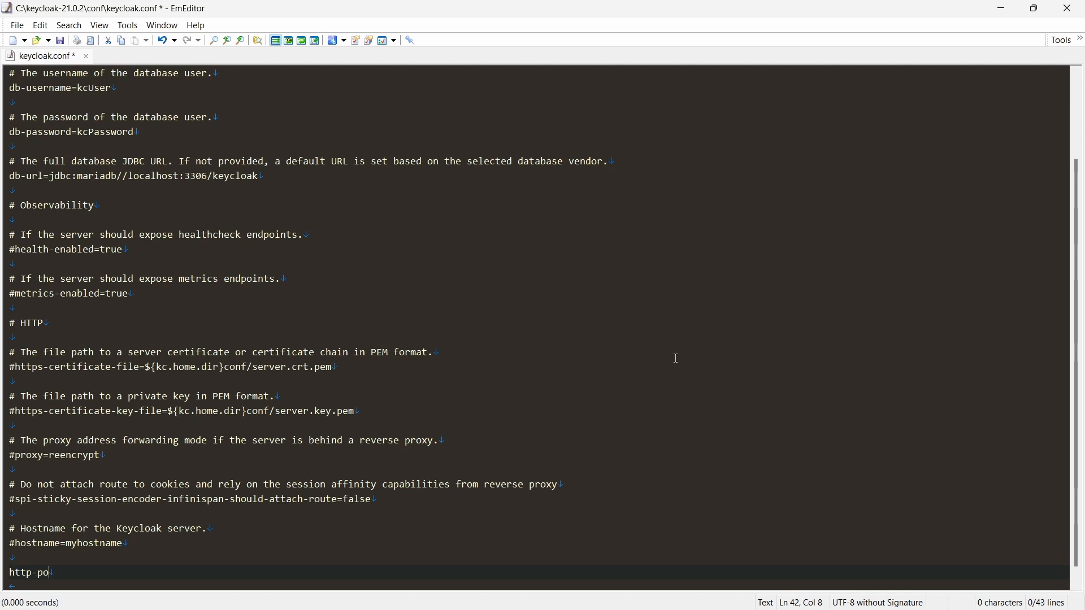
pyautogui.write('rt=8081')
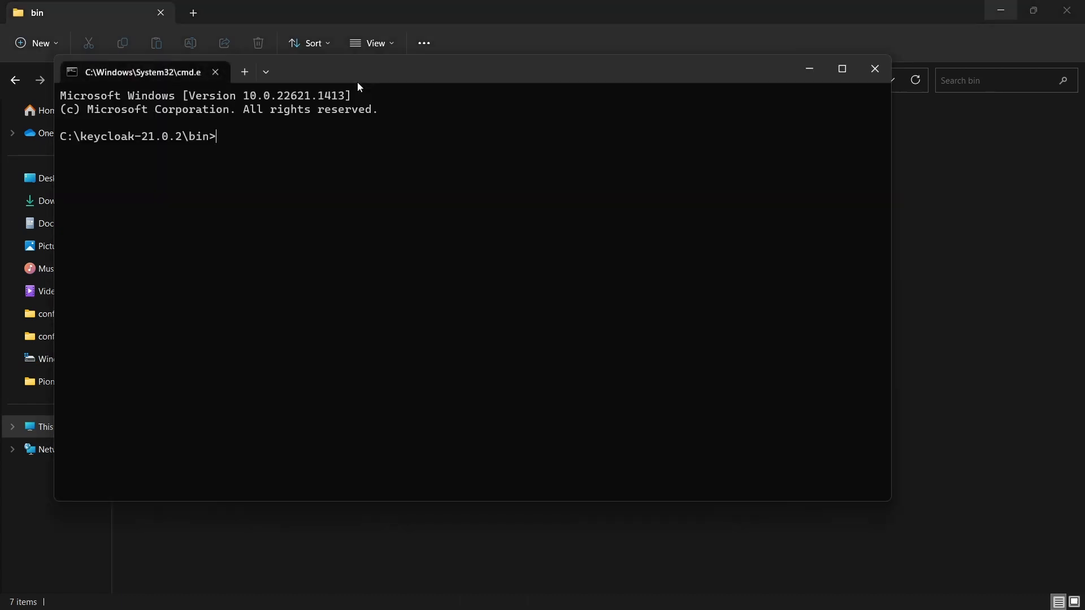
# - Run kc.bat start-dev from the Keycloak bin folder in Command Prompt
pyautogui.write('kc.bat')
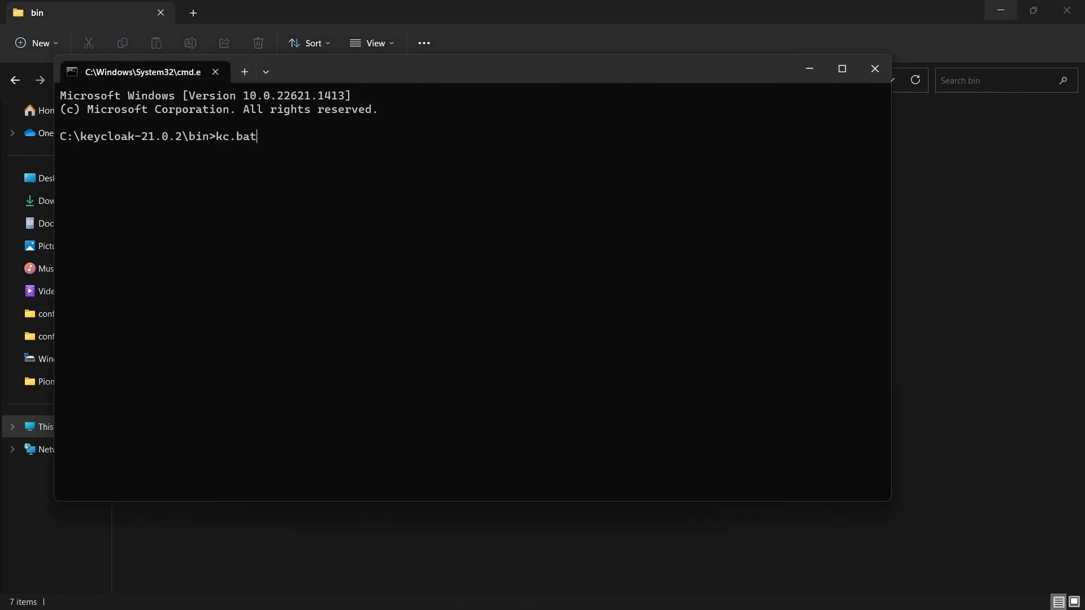
pyautogui.write('start-')
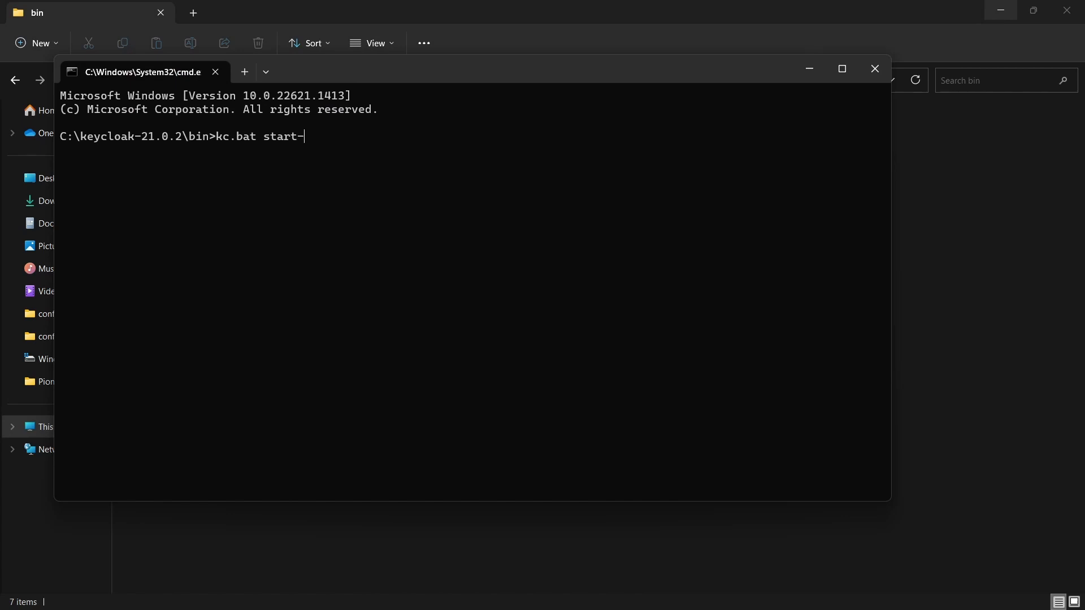
pyautogui.write('dev')
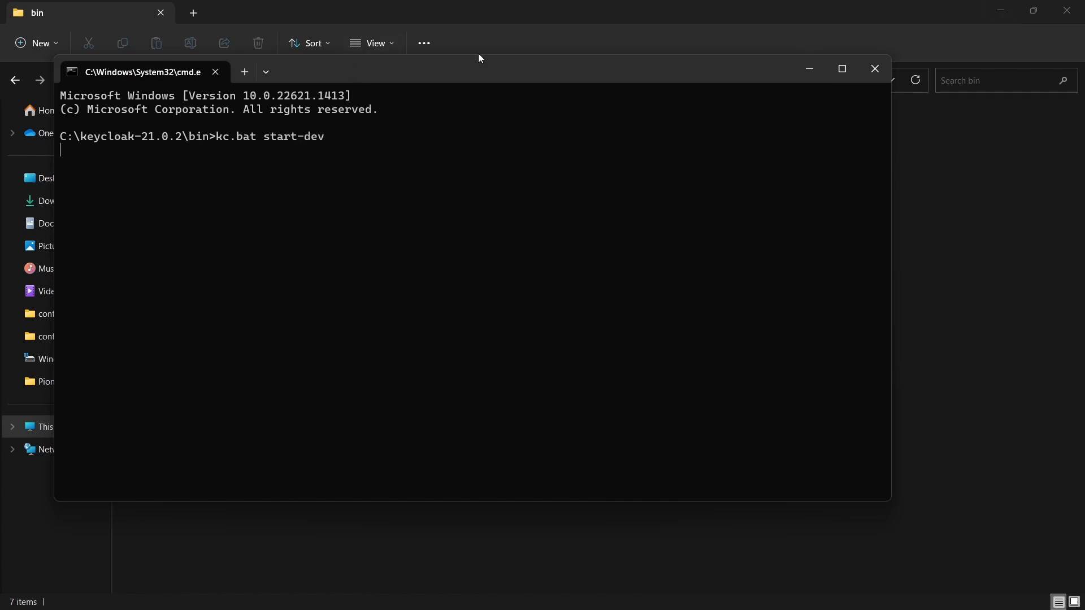
pyautogui.click(842, 69)
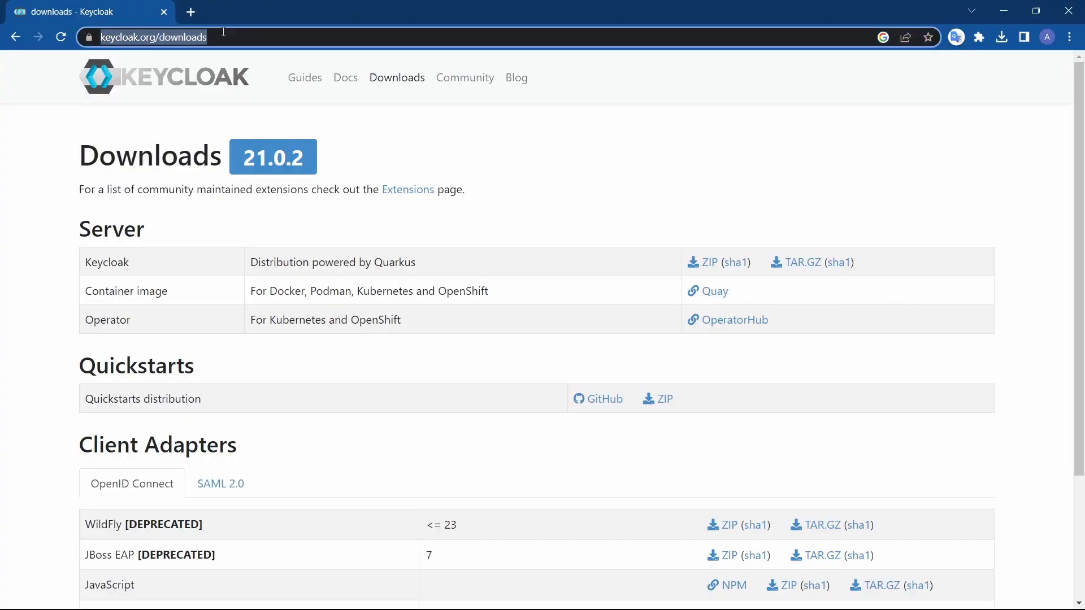
# - Load 127.0.0.1:8081 and create the initial admin user 'admin'
pyautogui.write('127.0.0.1:8081')
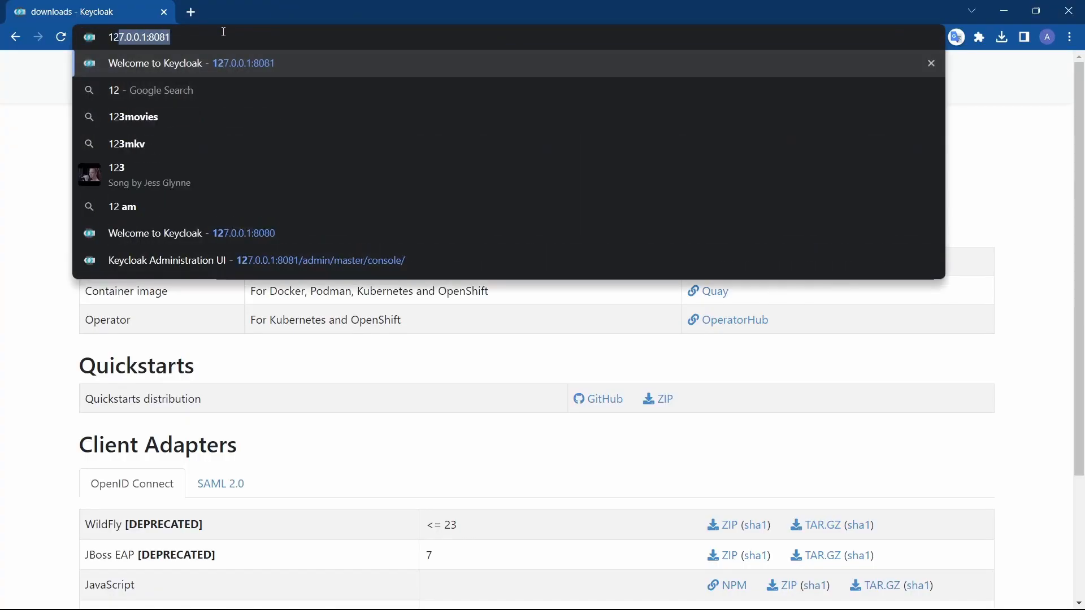
pyautogui.click(191, 63)
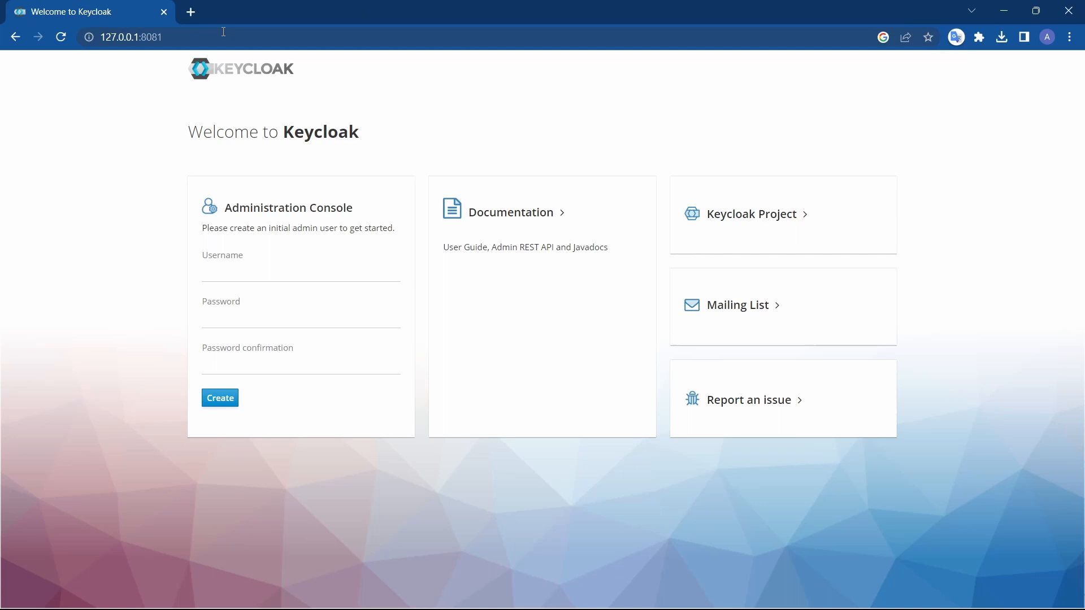
pyautogui.write('admin')
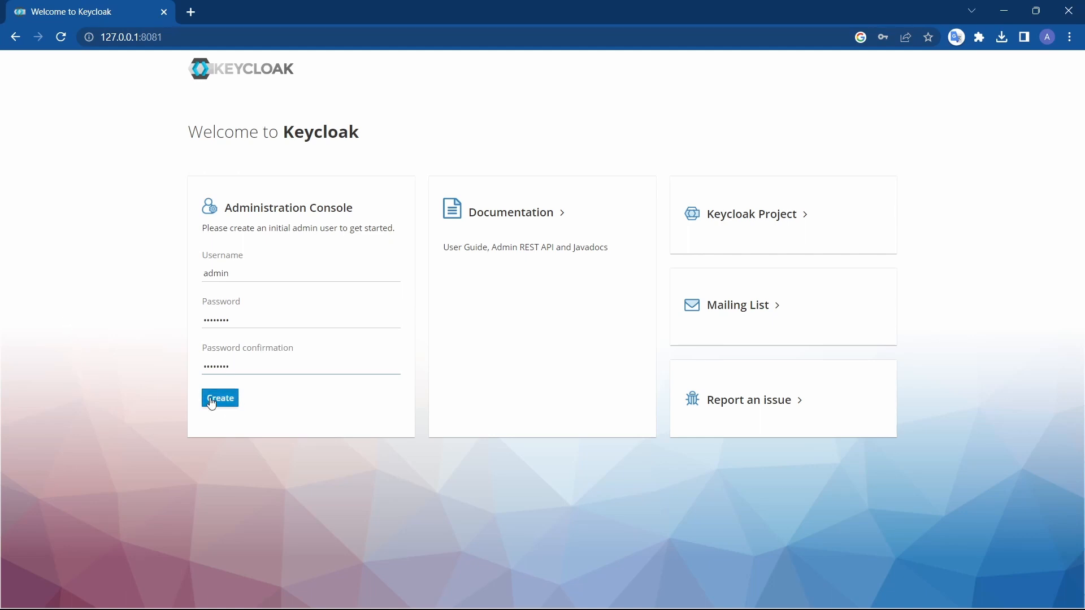
pyautogui.click(219, 398)
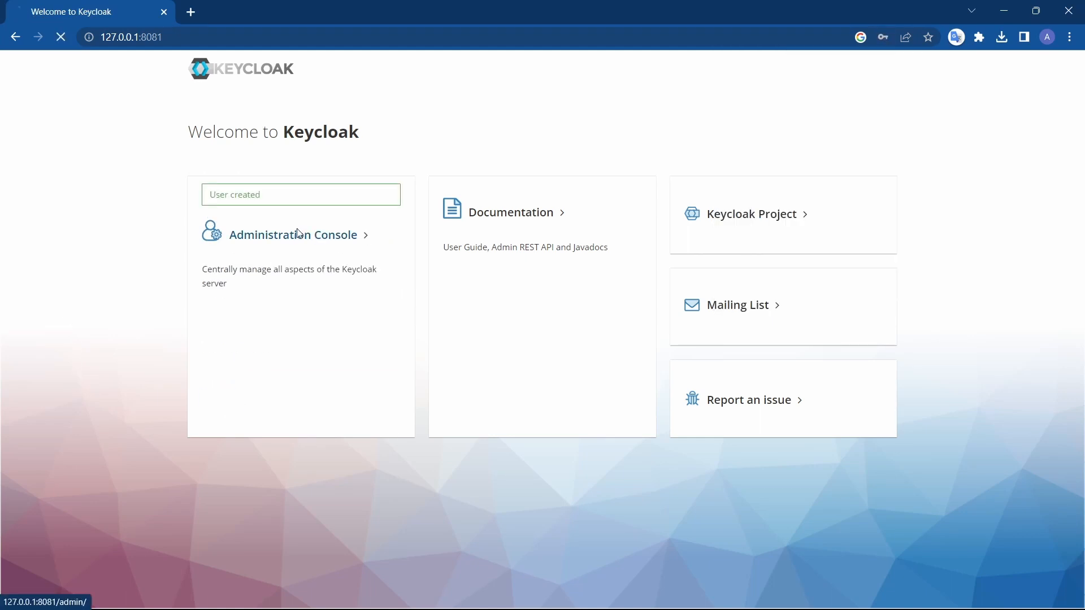
# - Open the Administration Console and sign in with the admin account
pyautogui.click(293, 235)
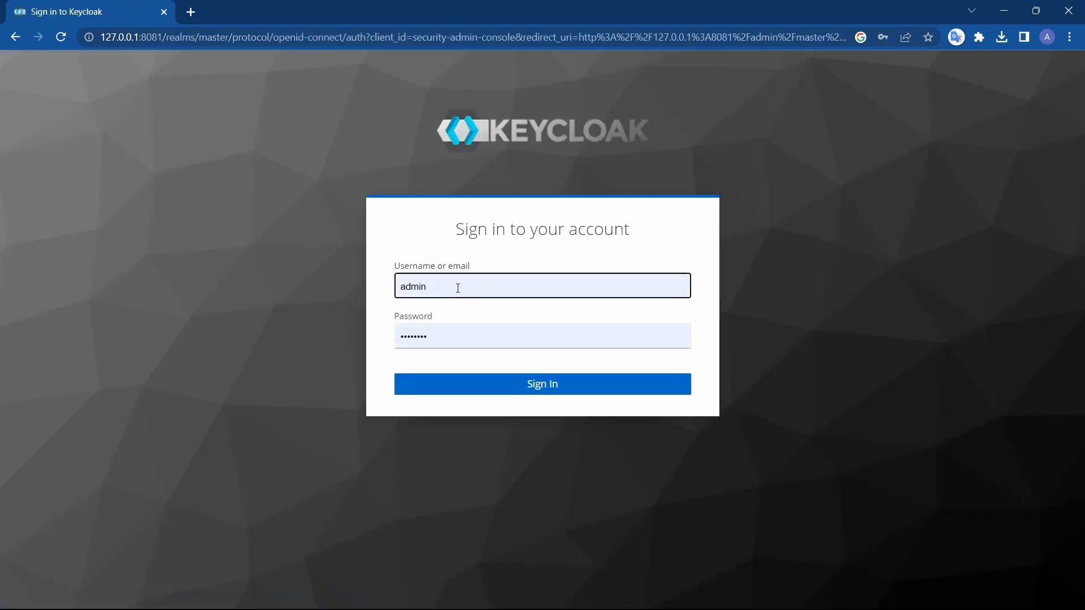
pyautogui.click(542, 385)
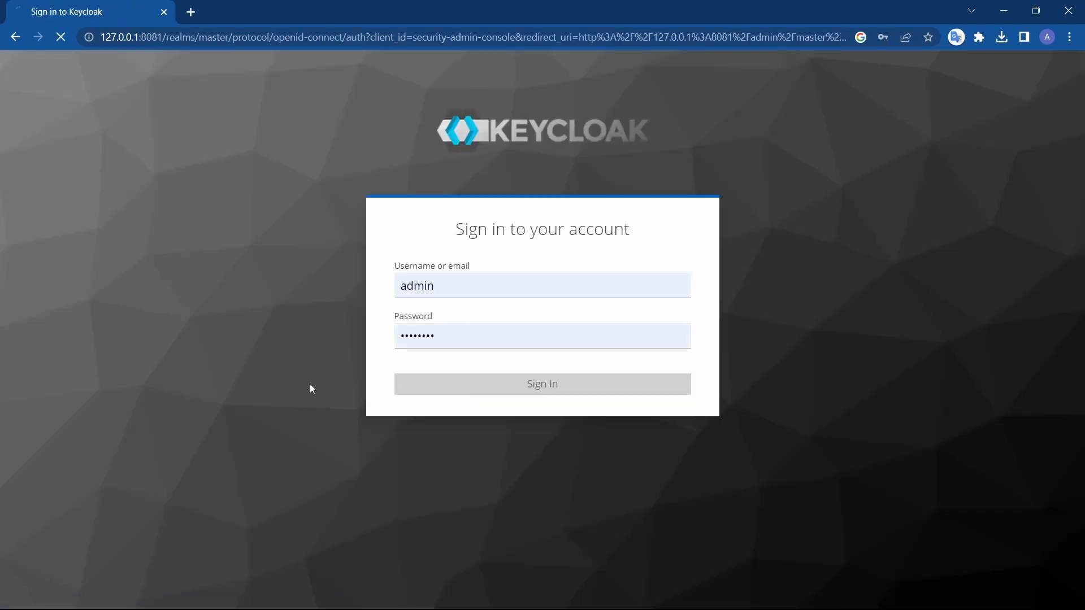
pyautogui.click(542, 384)
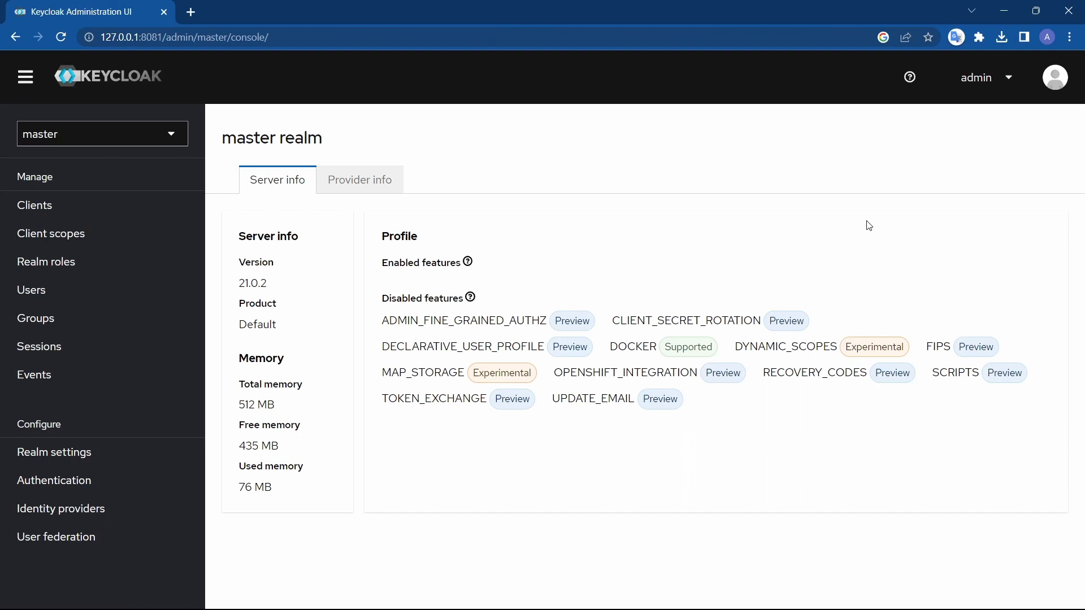
pyautogui.moveTo(465, 109)
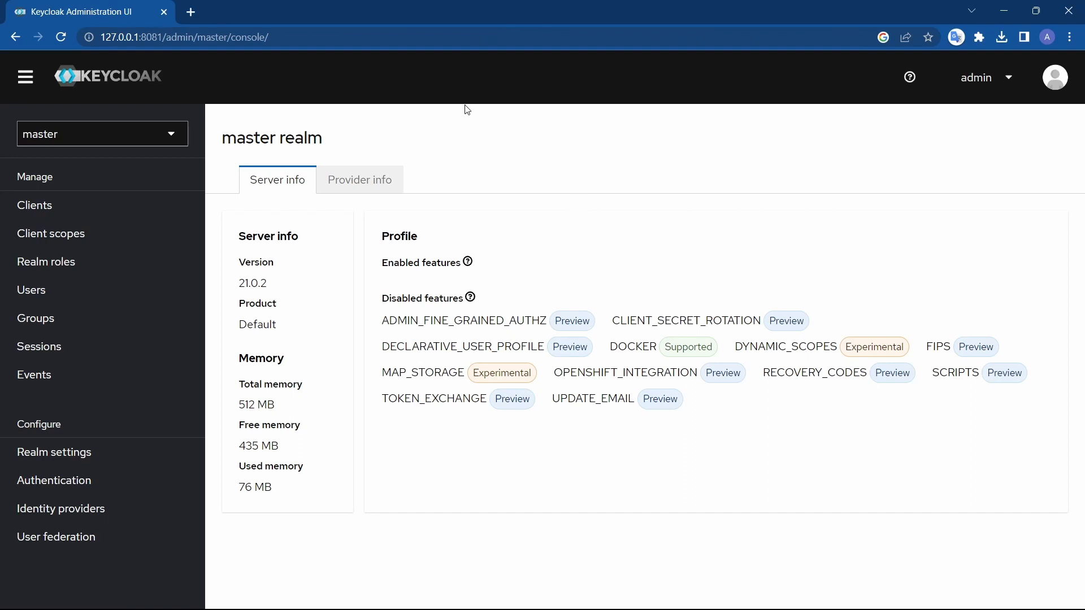
pyautogui.moveTo(301, 115)
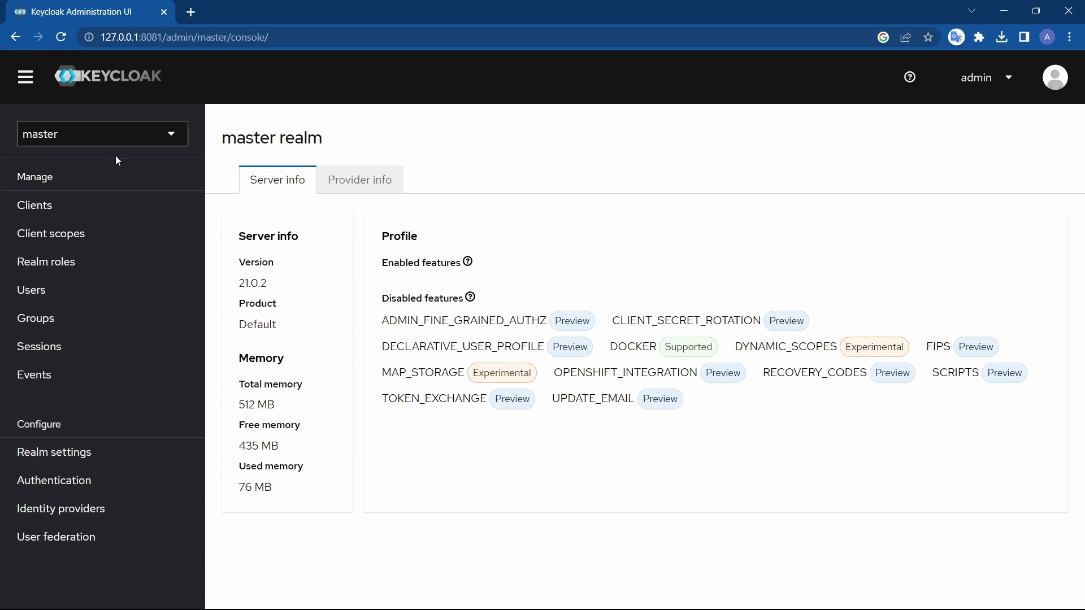
pyautogui.moveTo(633, 152)
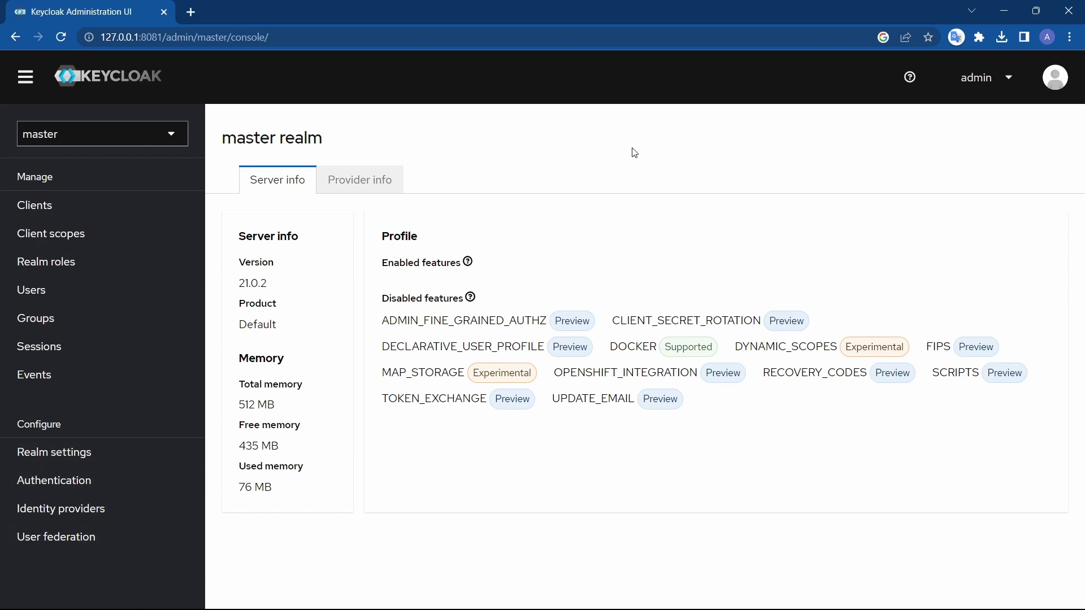